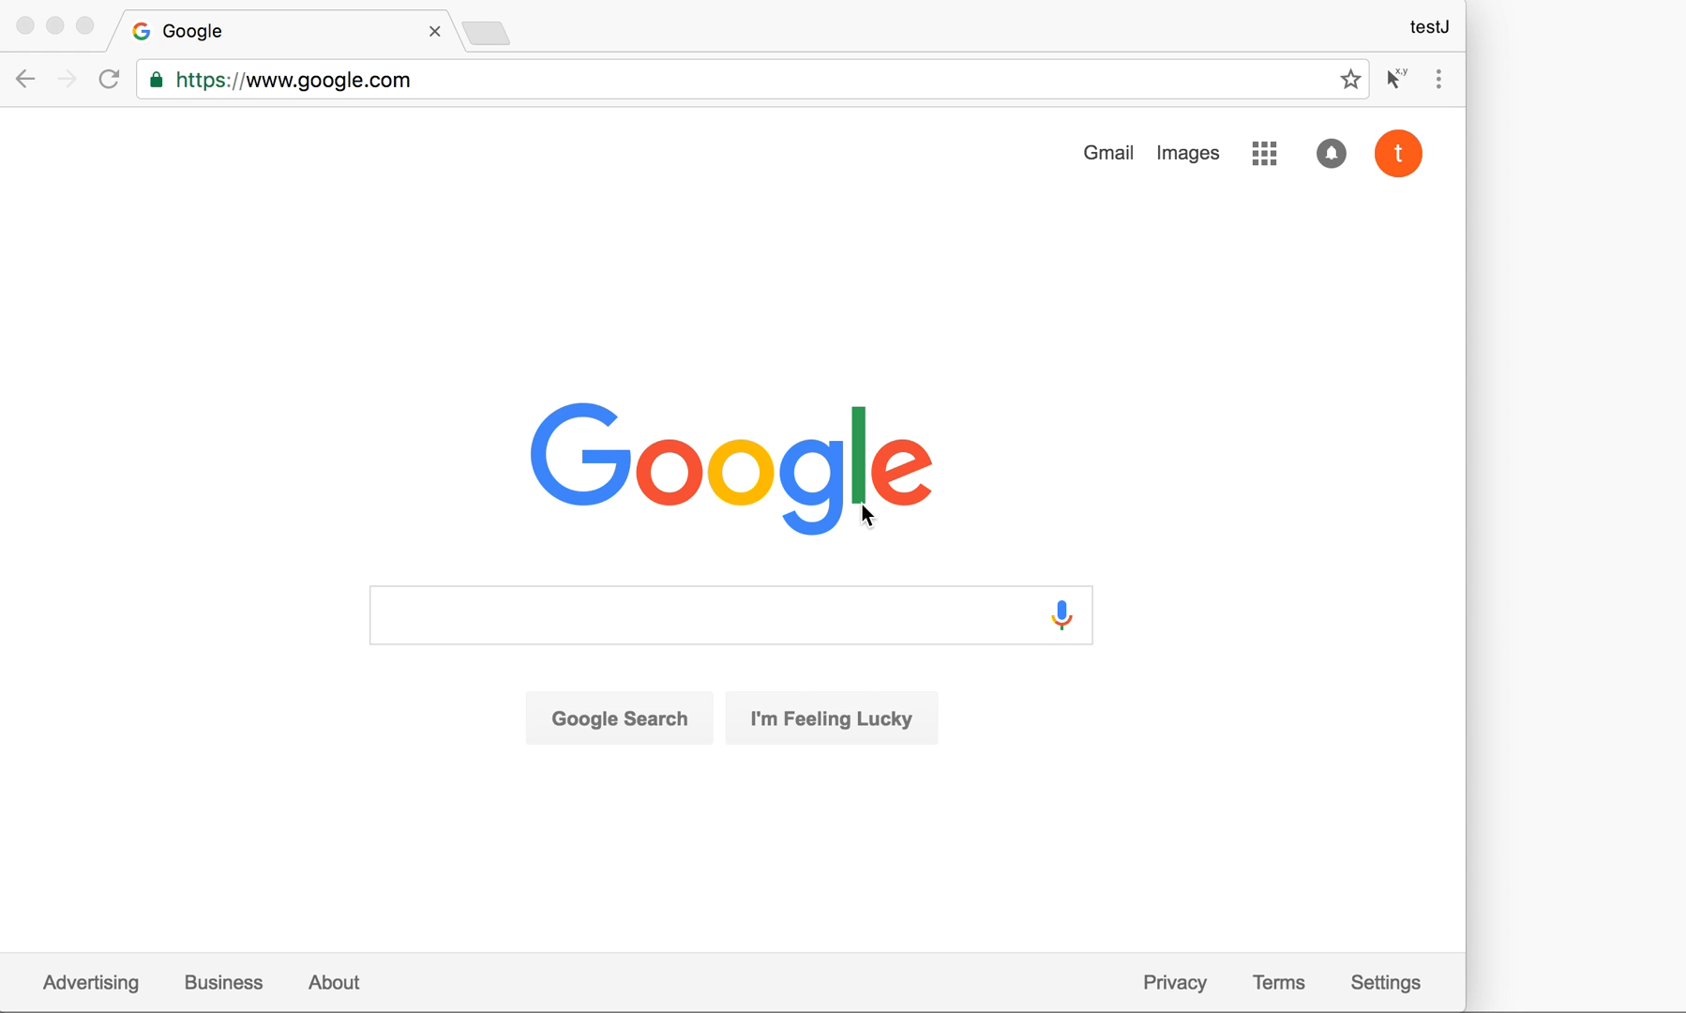
mouse_move(1109, 392)
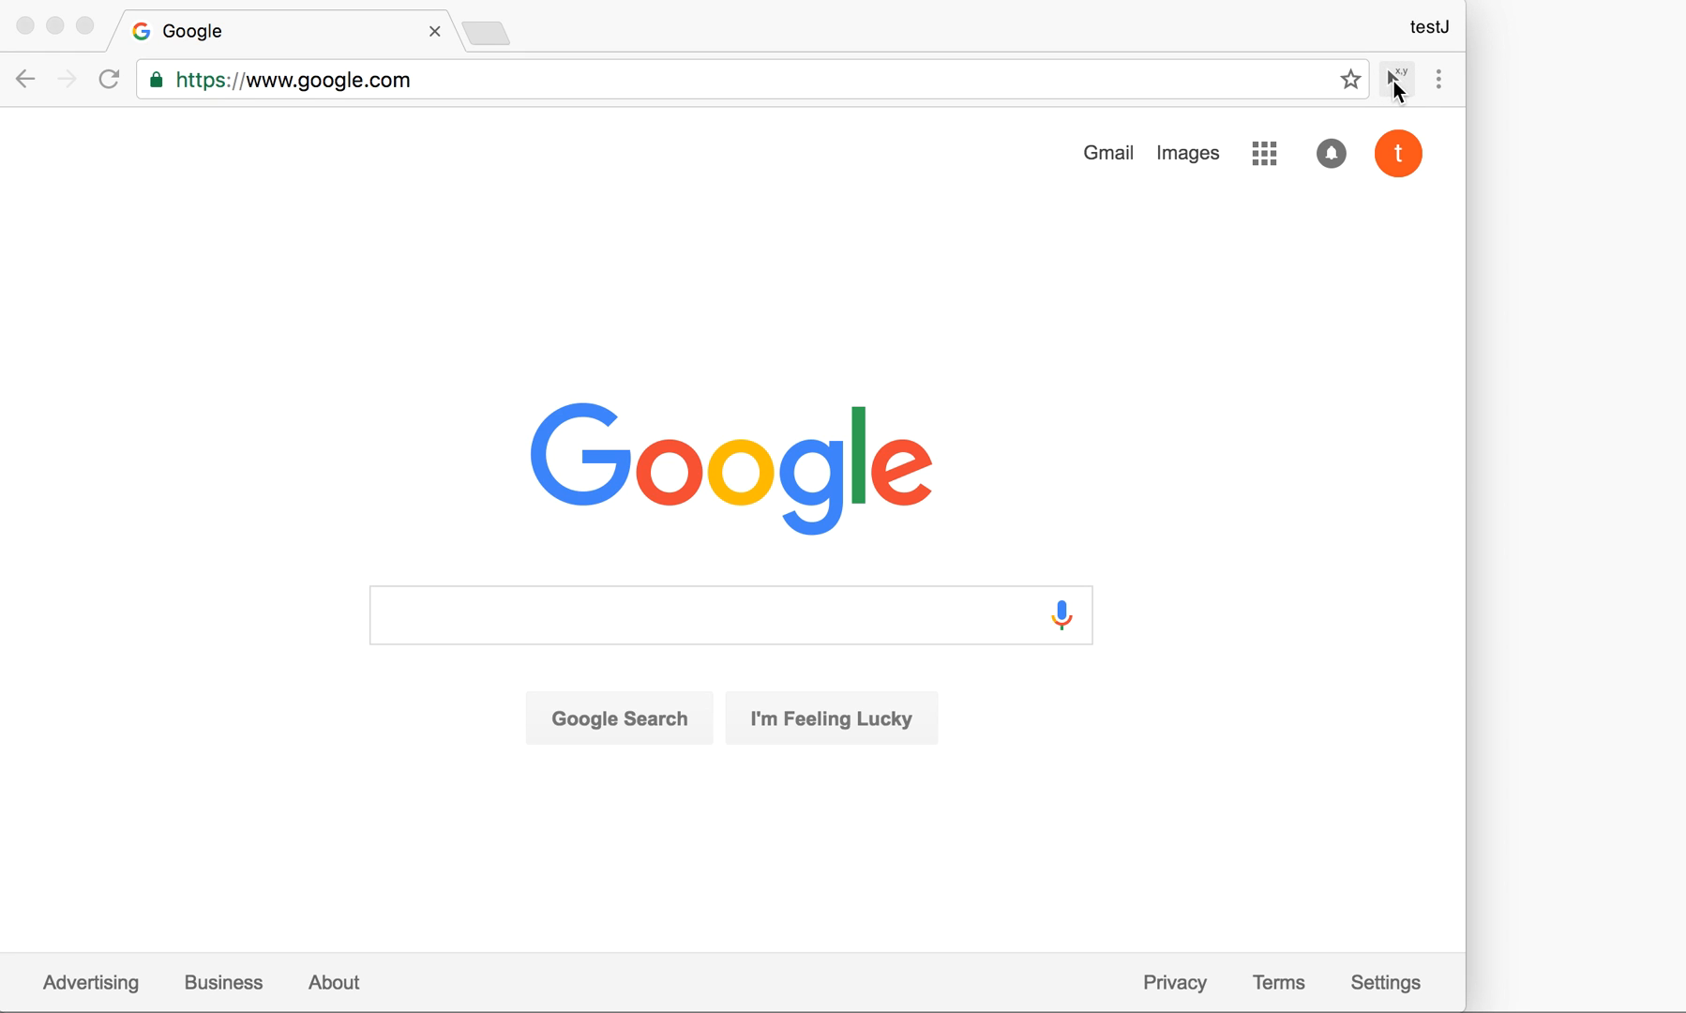
Activate the coordinates extension and drag out measurement boxes around and across the Google logo.
click(709, 616)
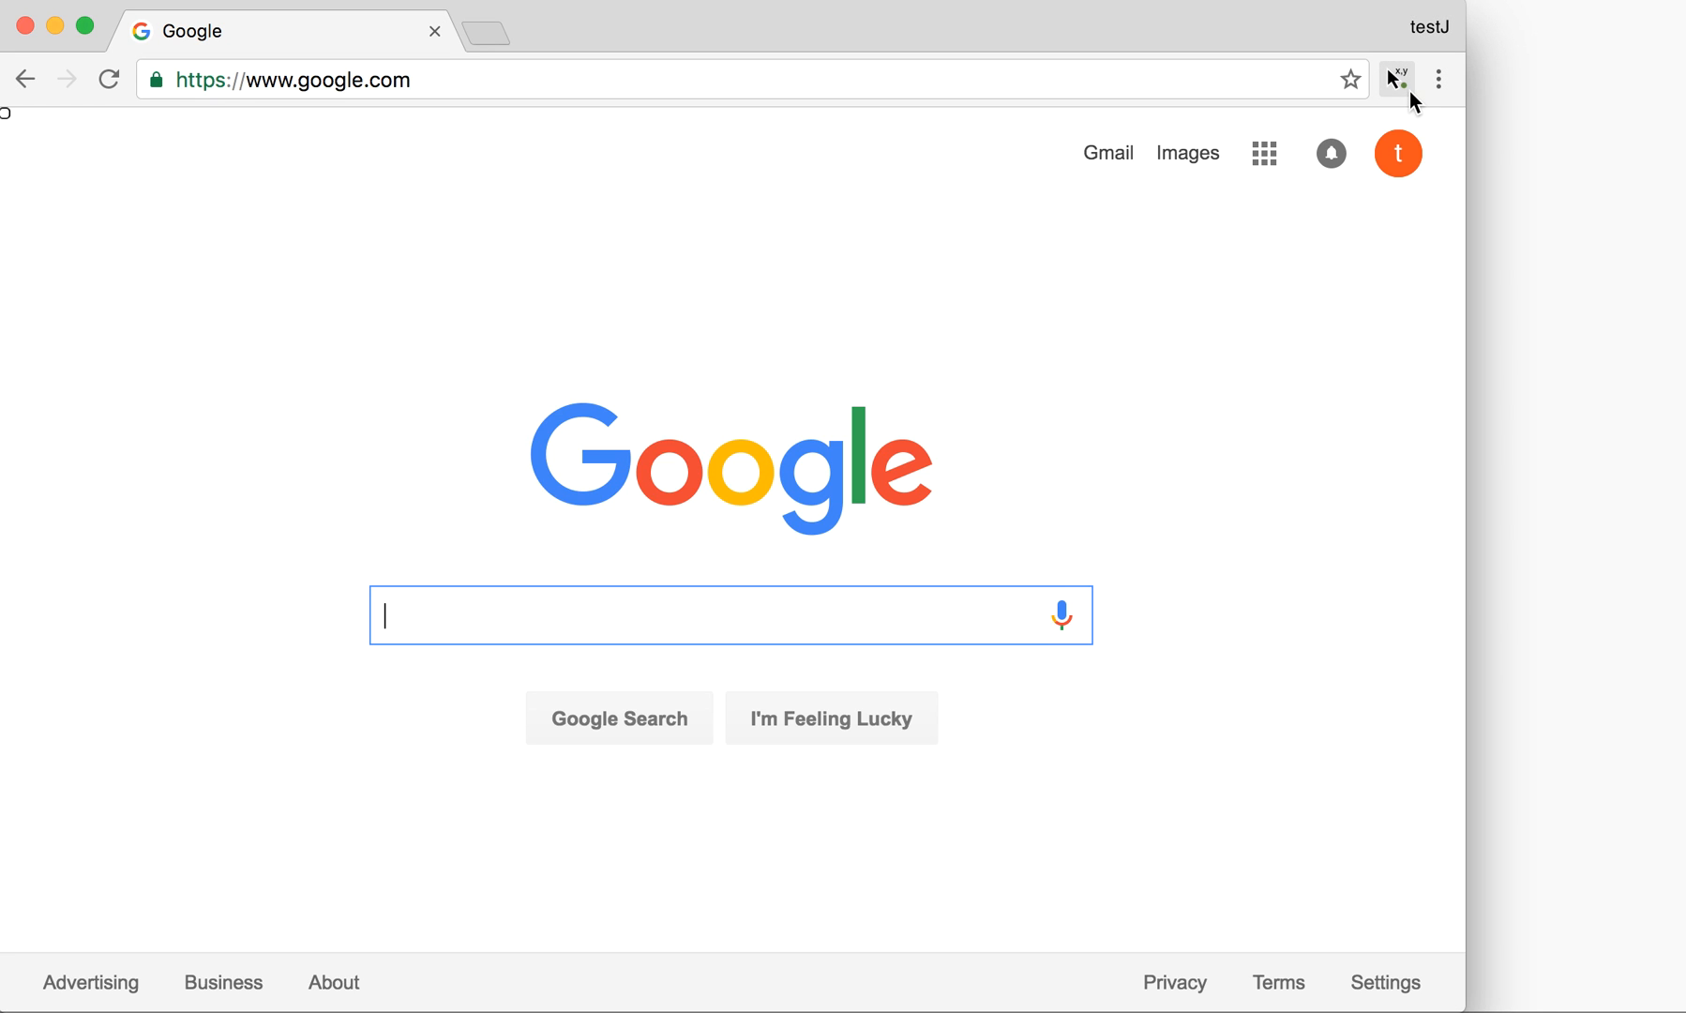
mouse_move(1397, 78)
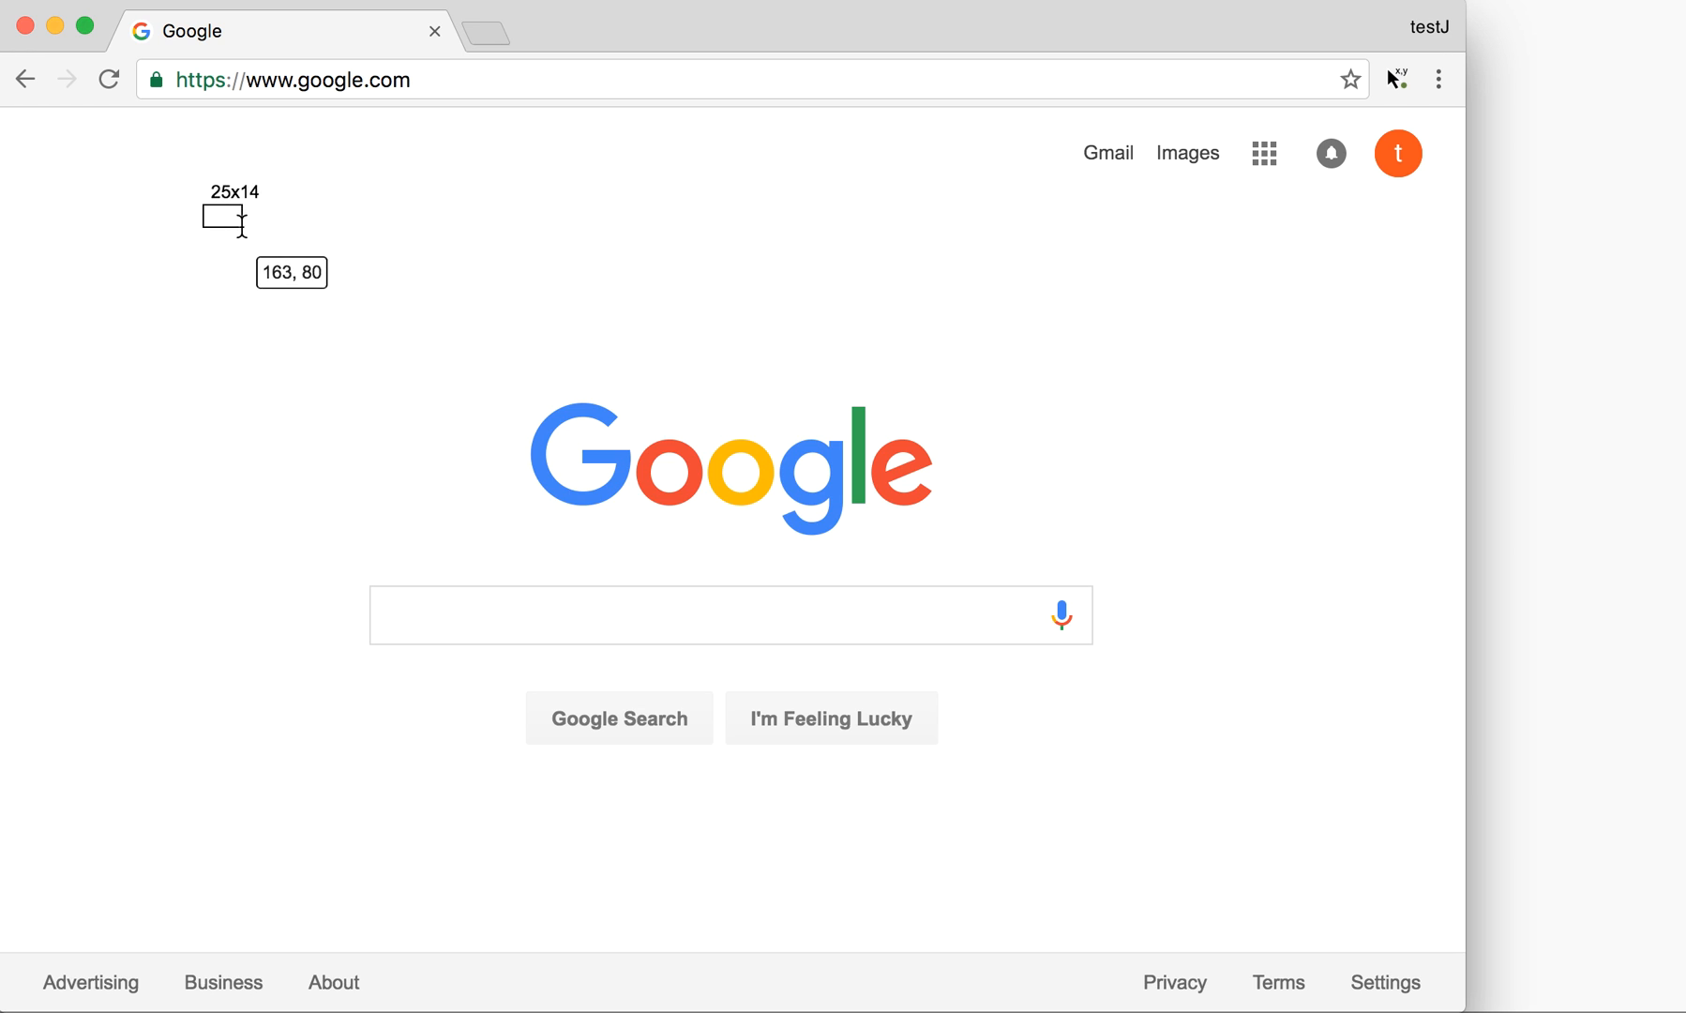
drag(199, 204, 448, 350)
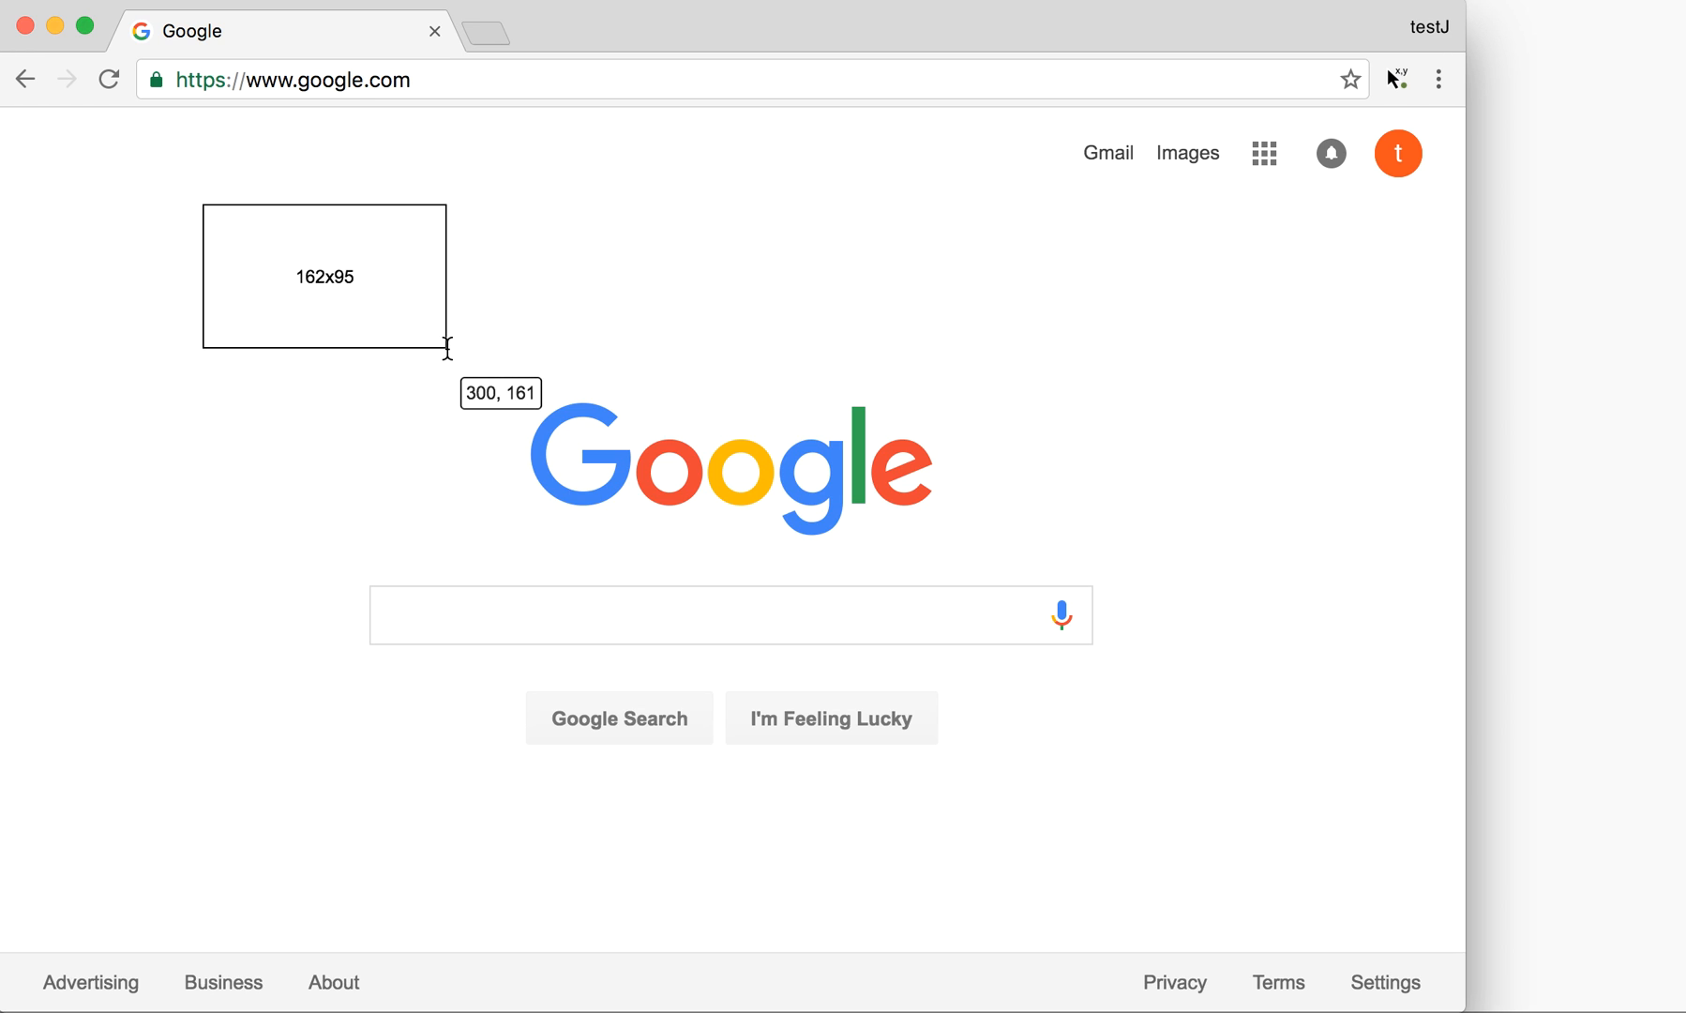
drag(322, 173, 627, 303)
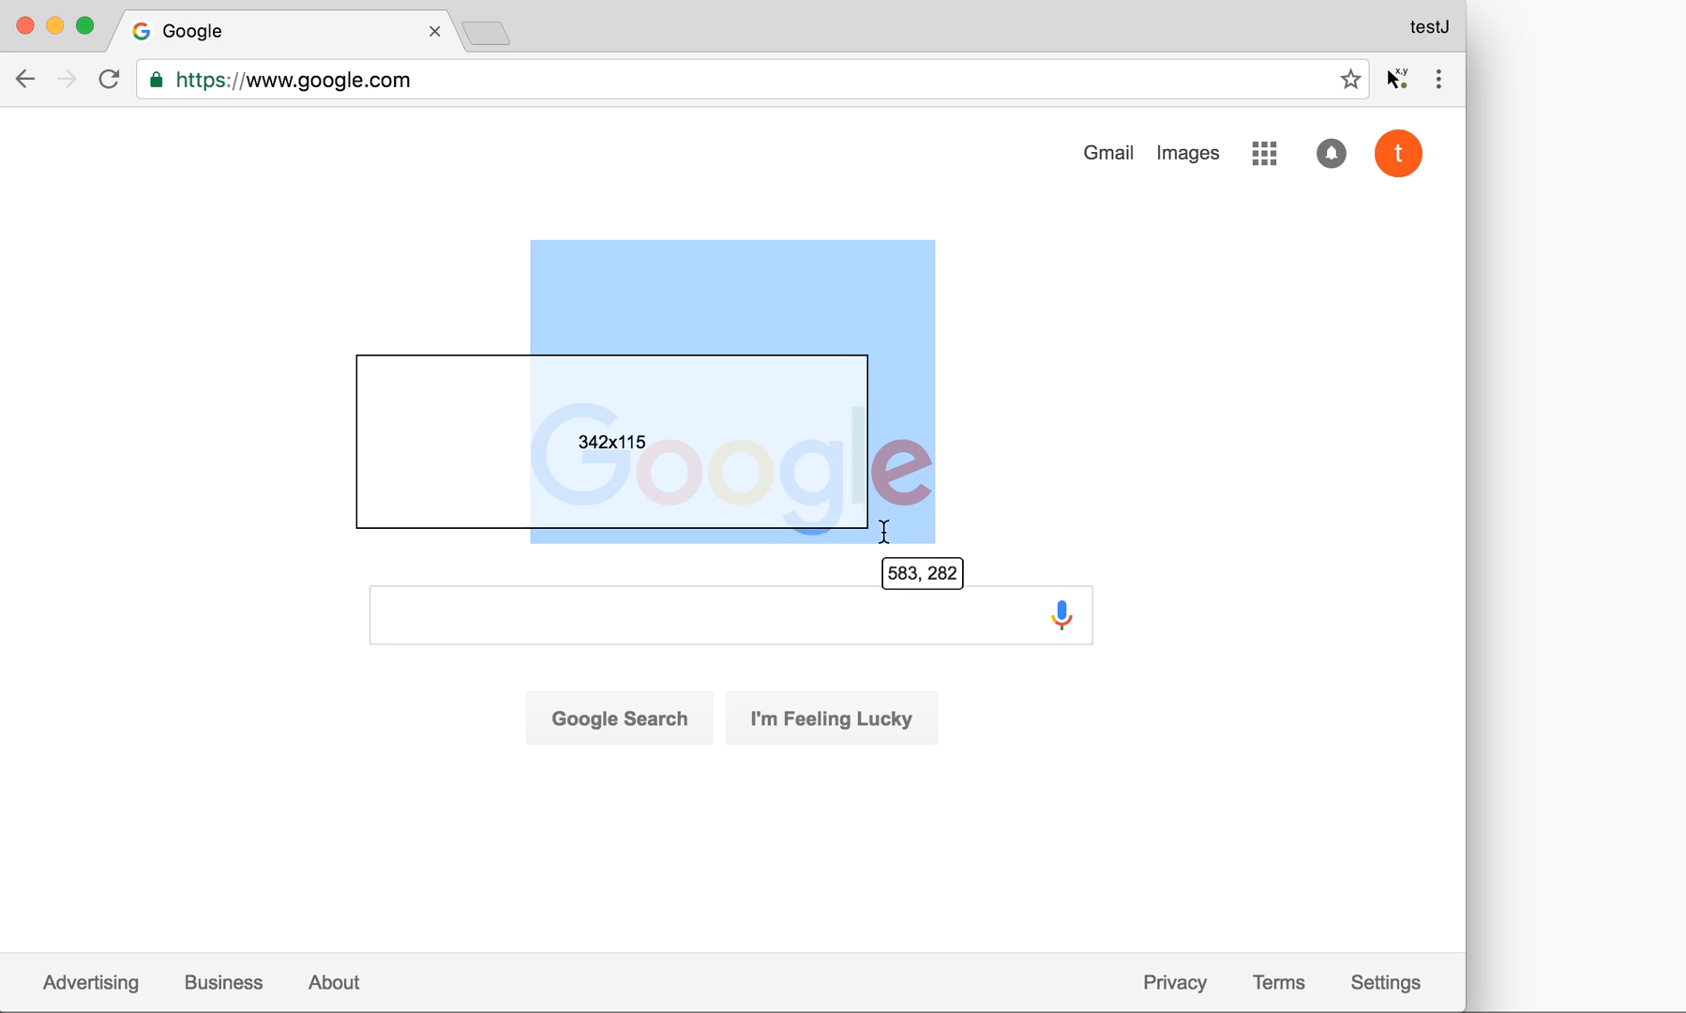
drag(628, 303, 778, 330)
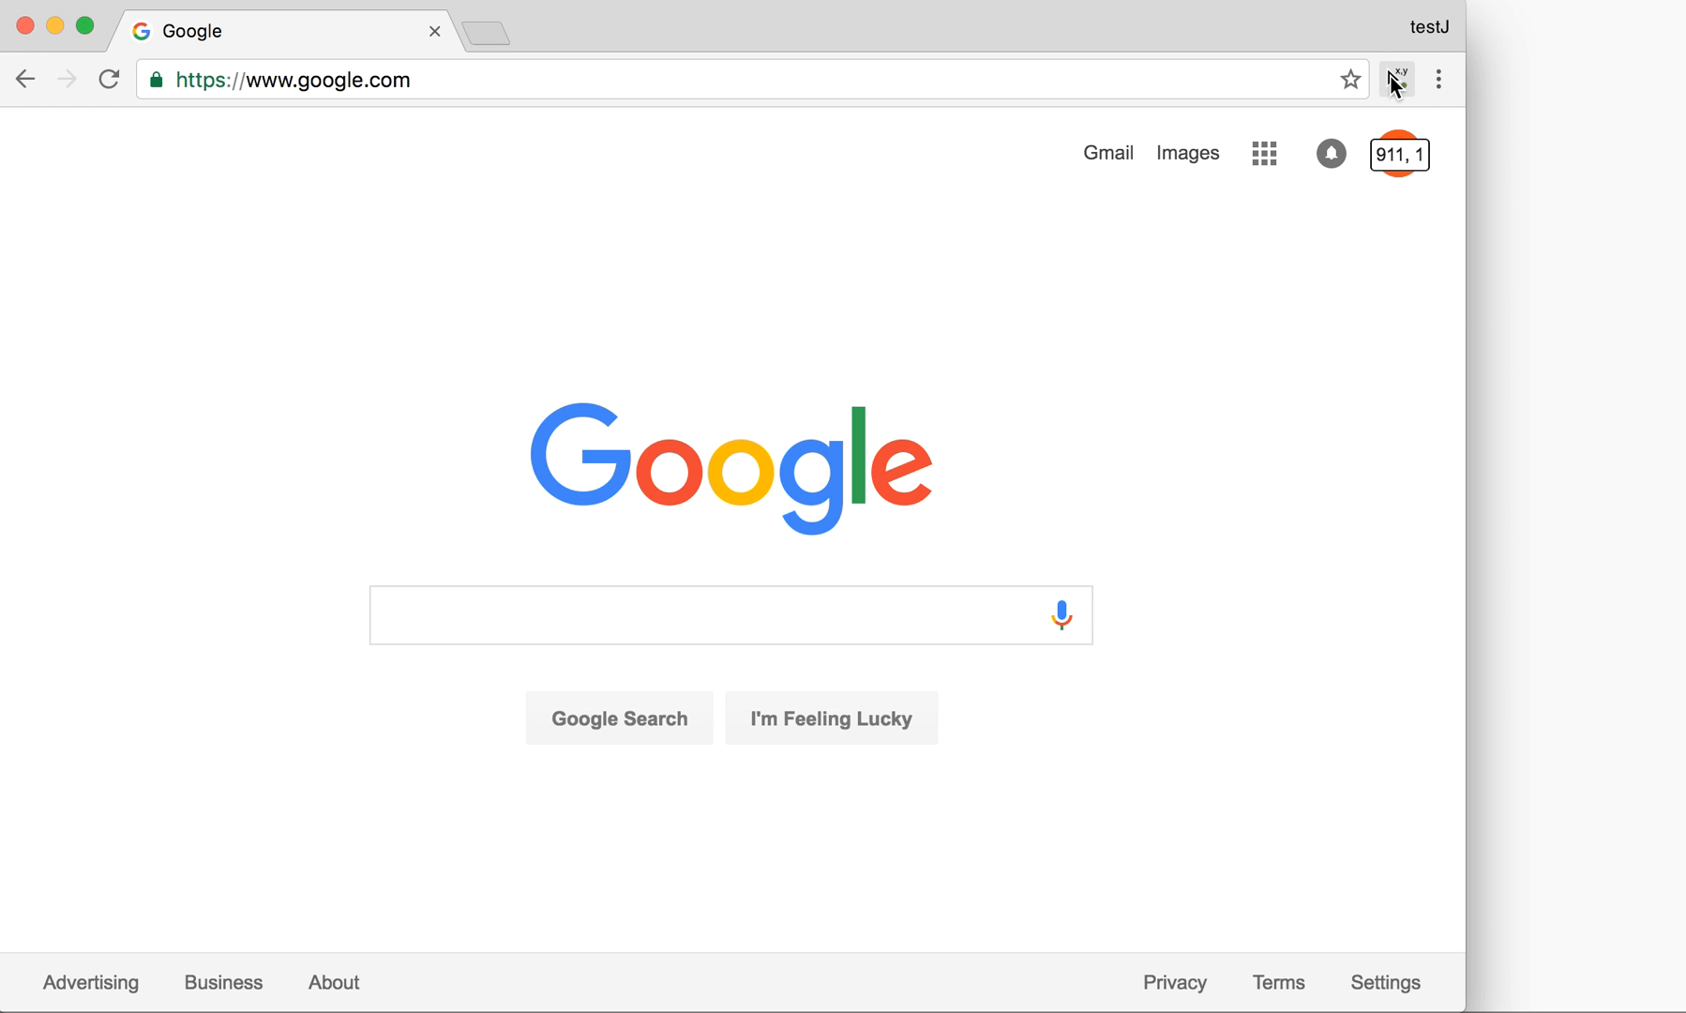
Reach the coordinates extension's Options page from its toolbar icon menu.
right_click(1398, 78)
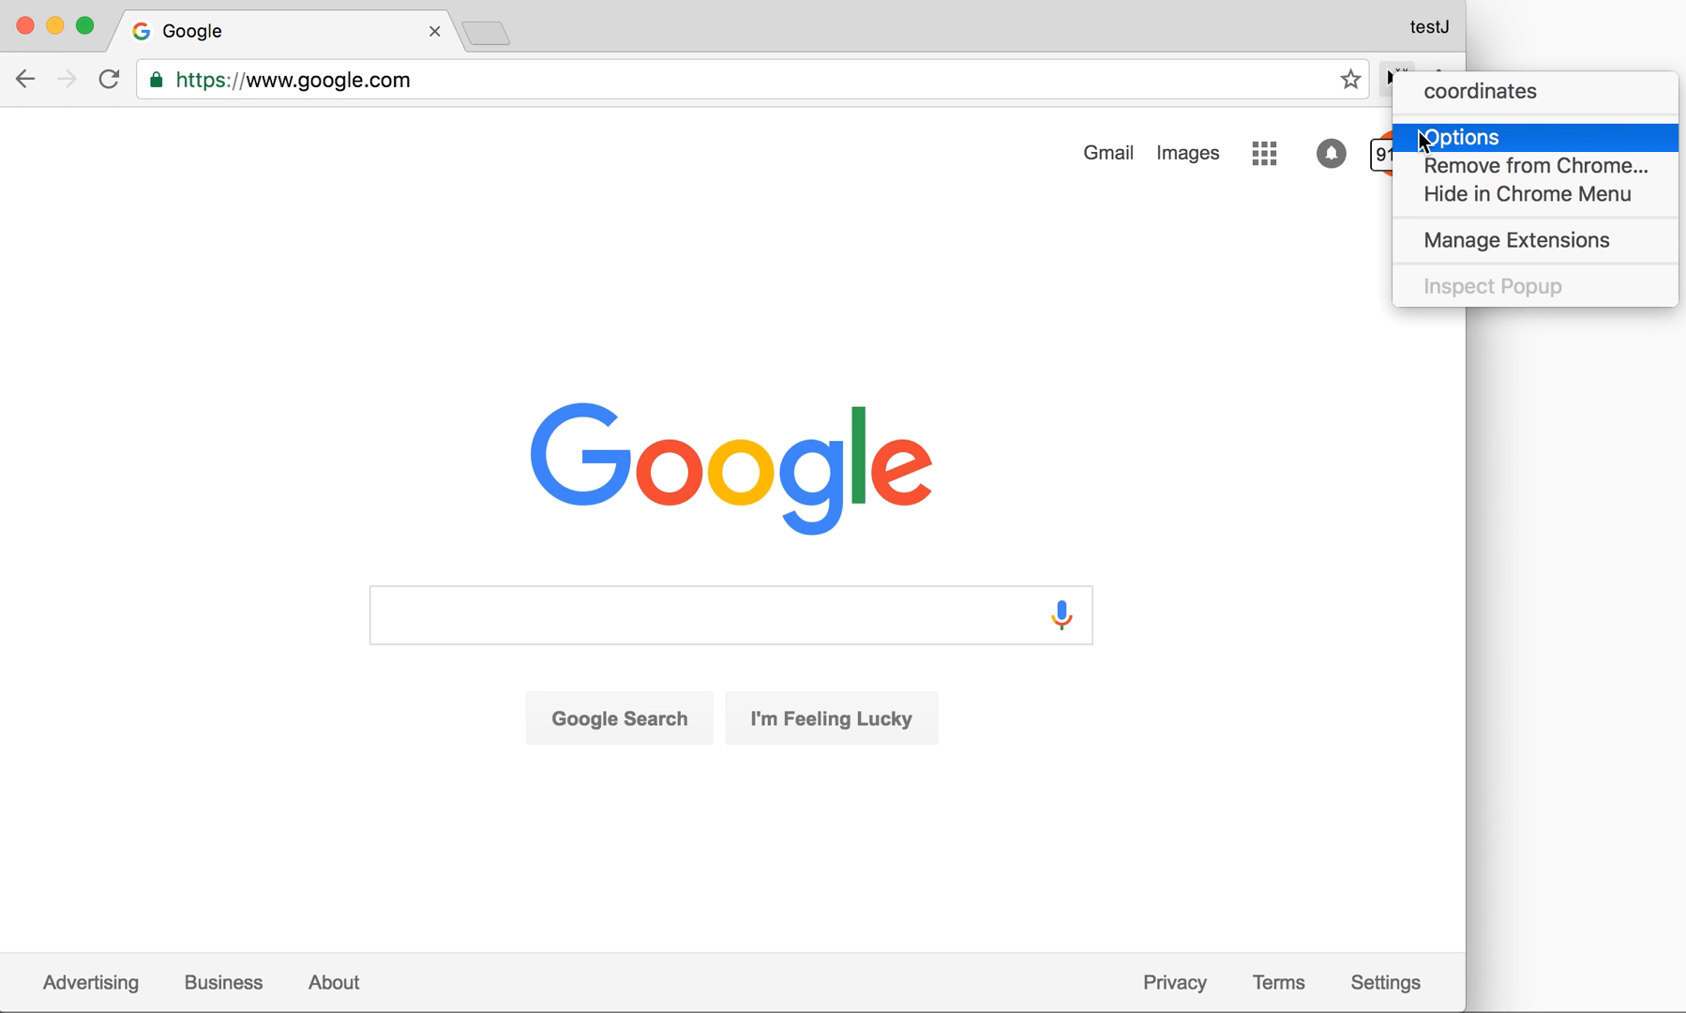
mouse_move(1408, 121)
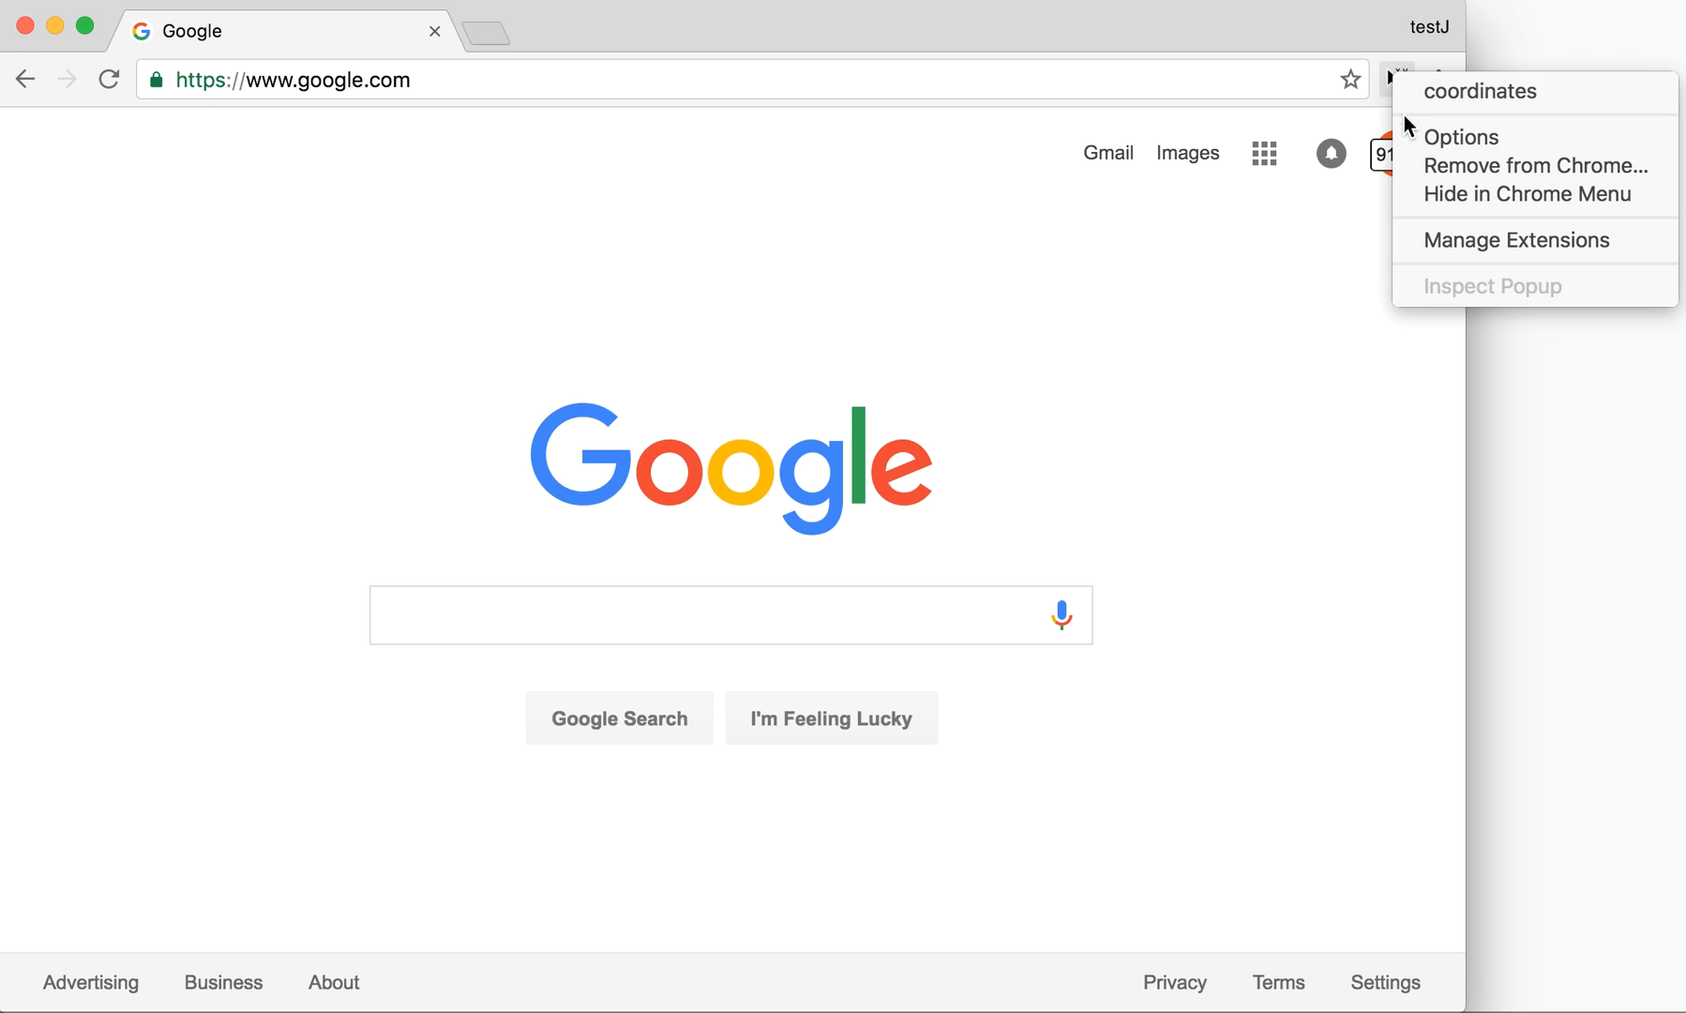
click(1398, 78)
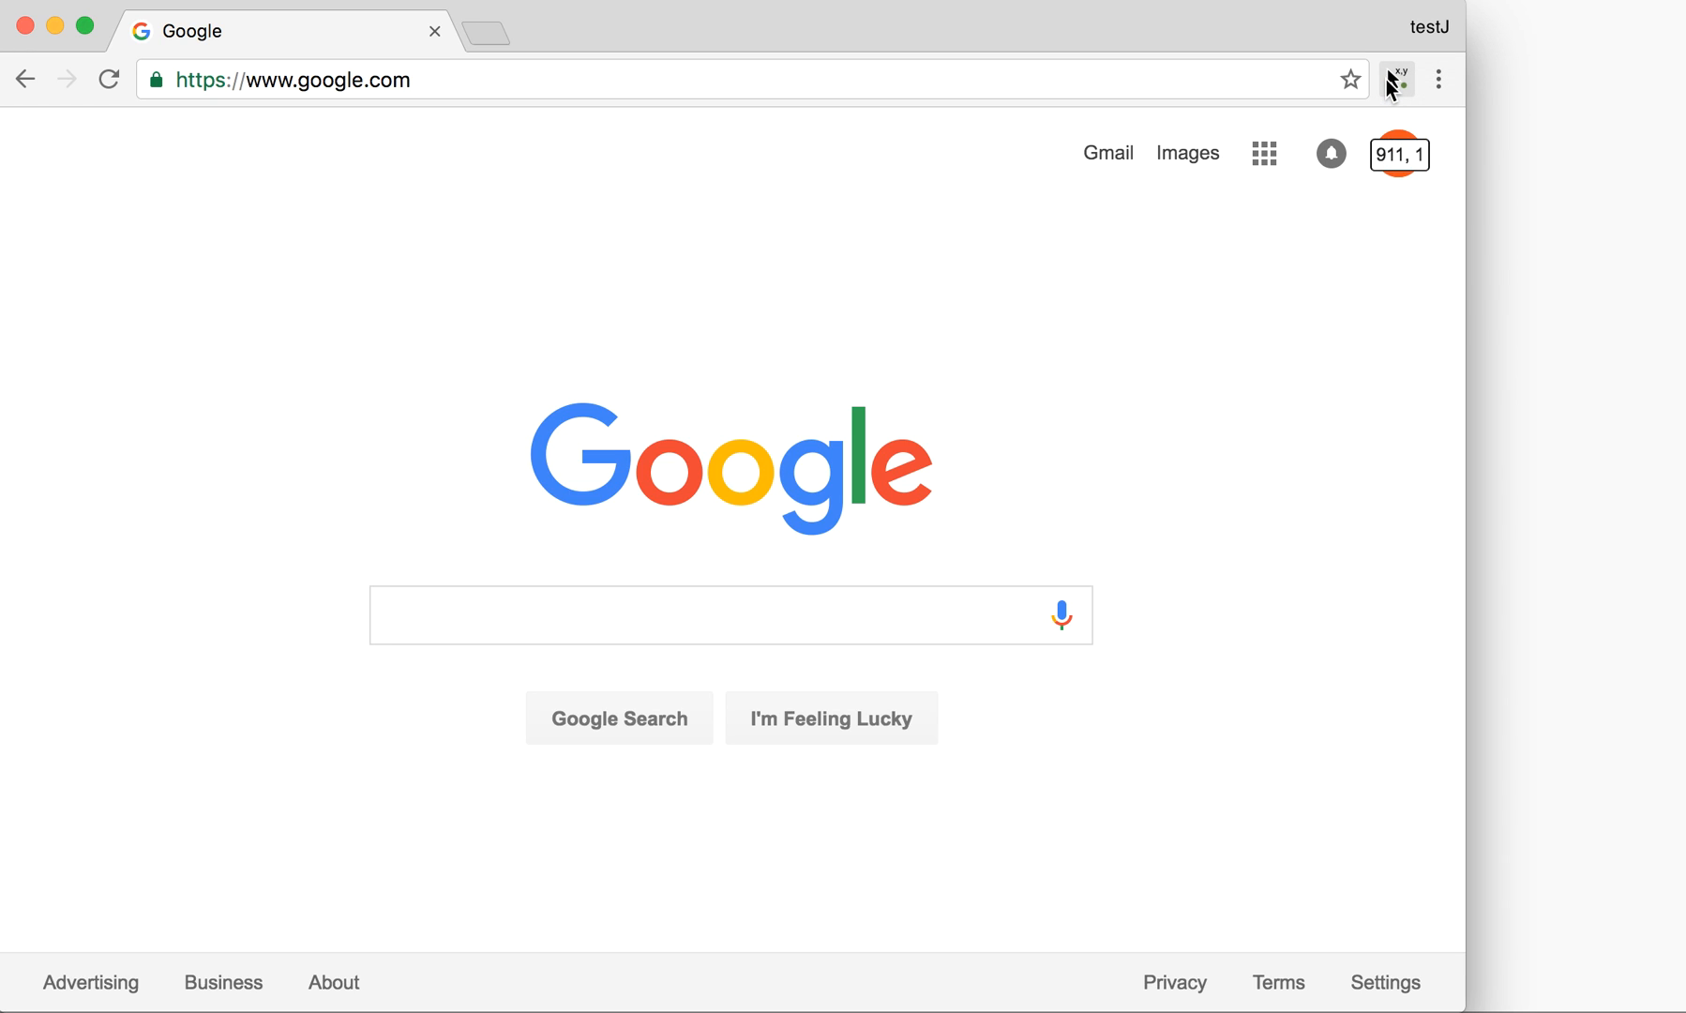
right_click(1398, 78)
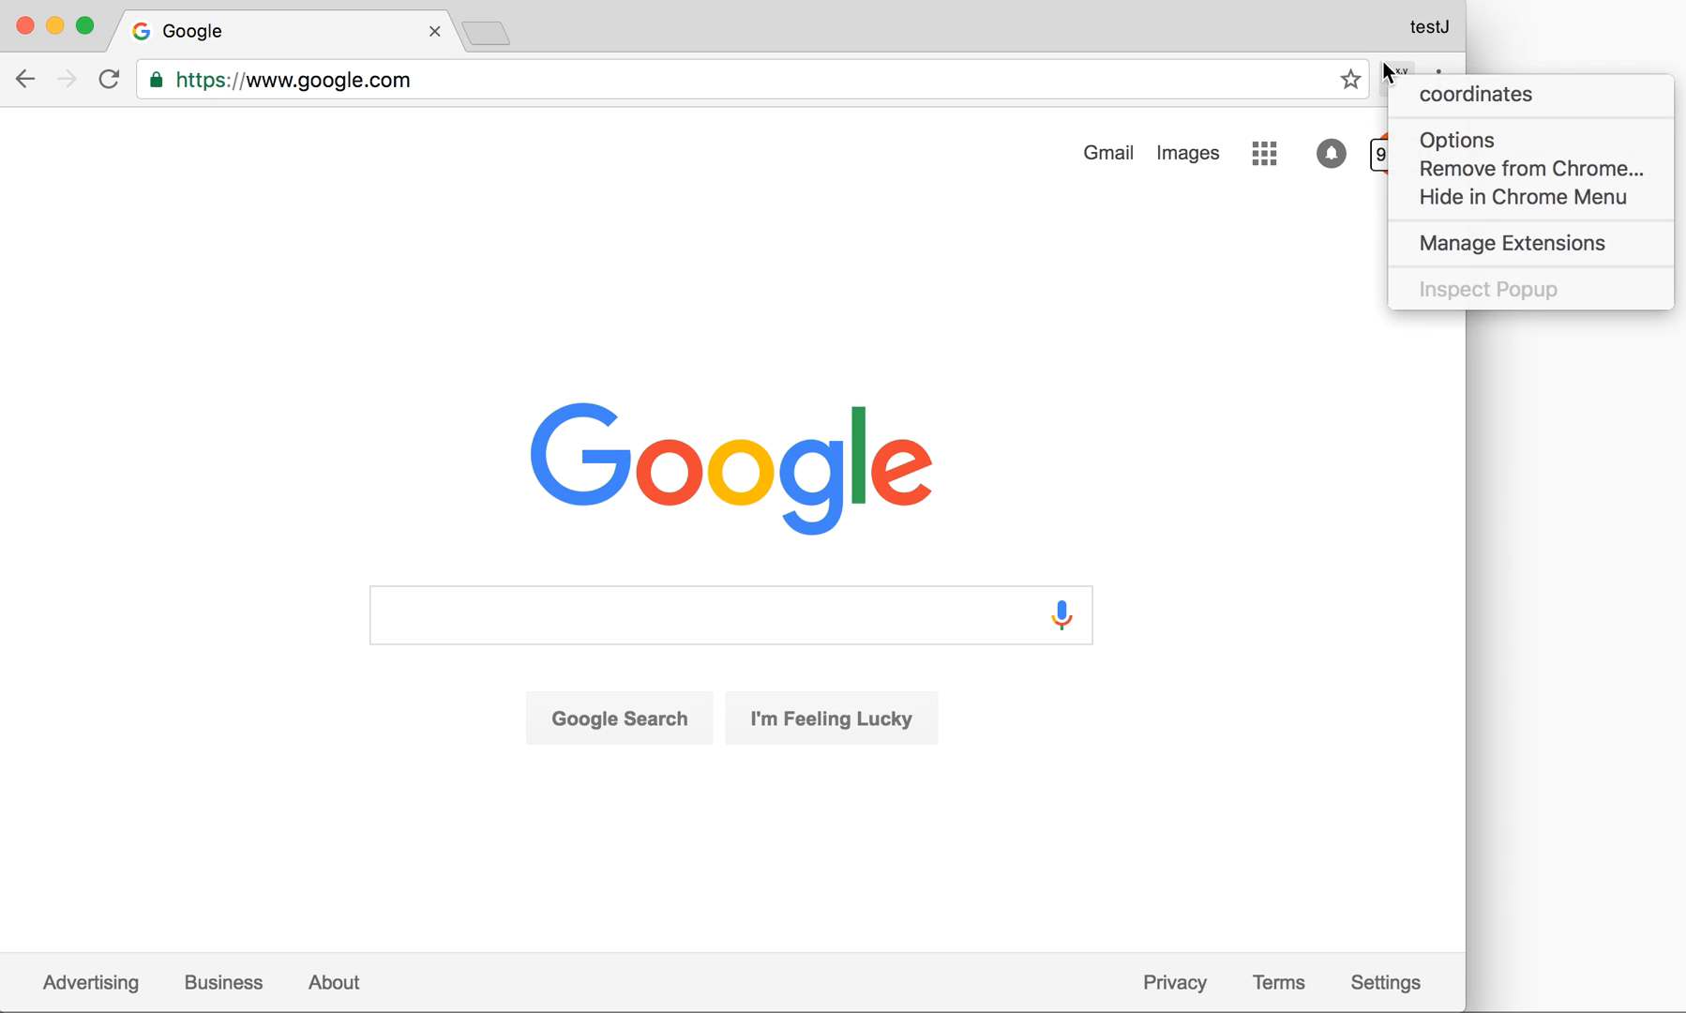
click(1456, 140)
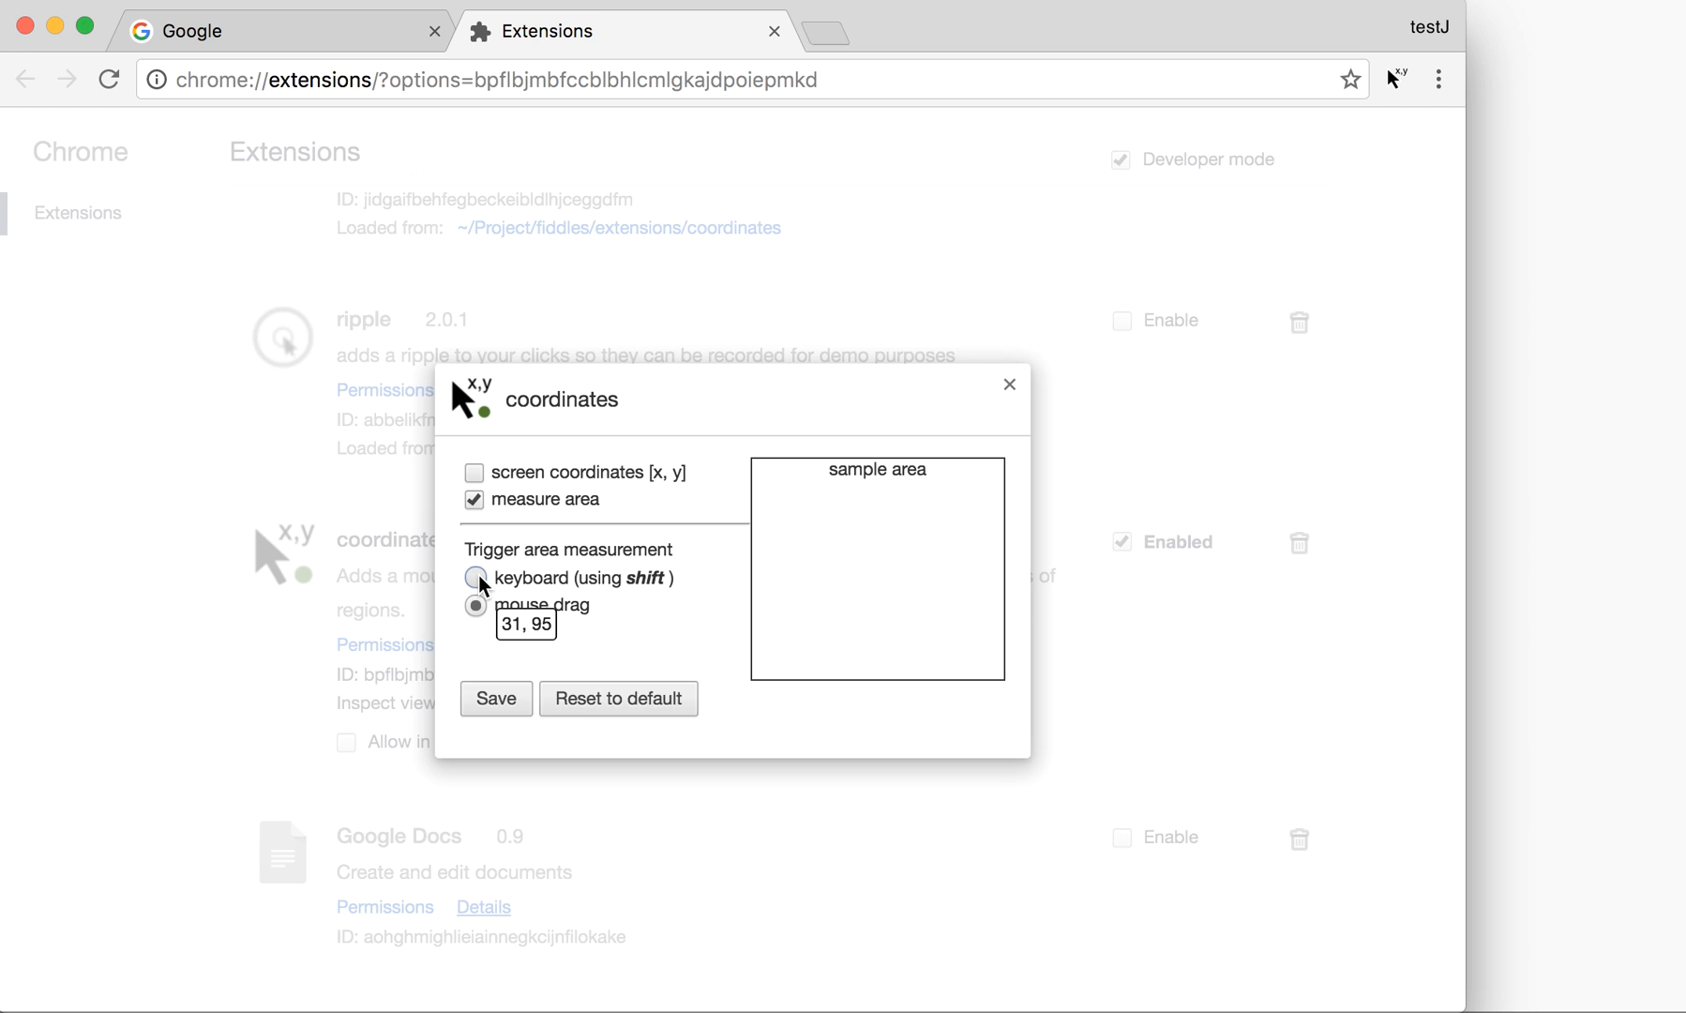
Set area measurement to 'keyboard (using shift)' and enable screen coordinates in the readout.
click(475, 578)
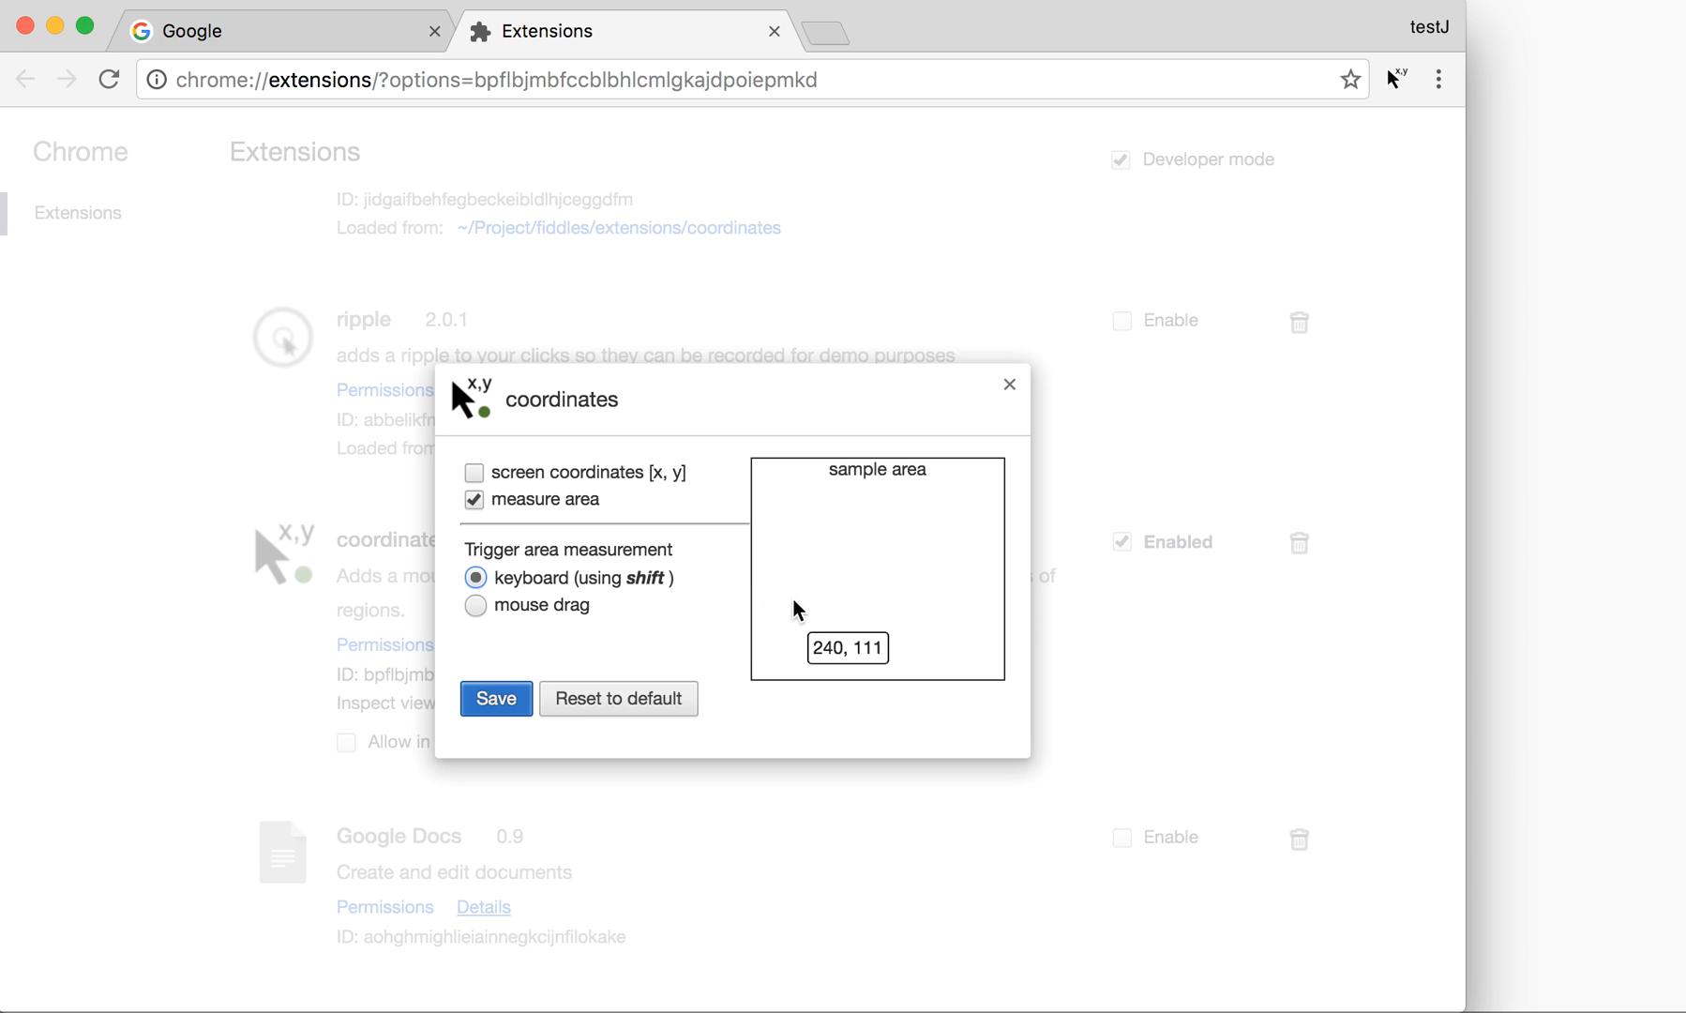
mouse_move(908, 594)
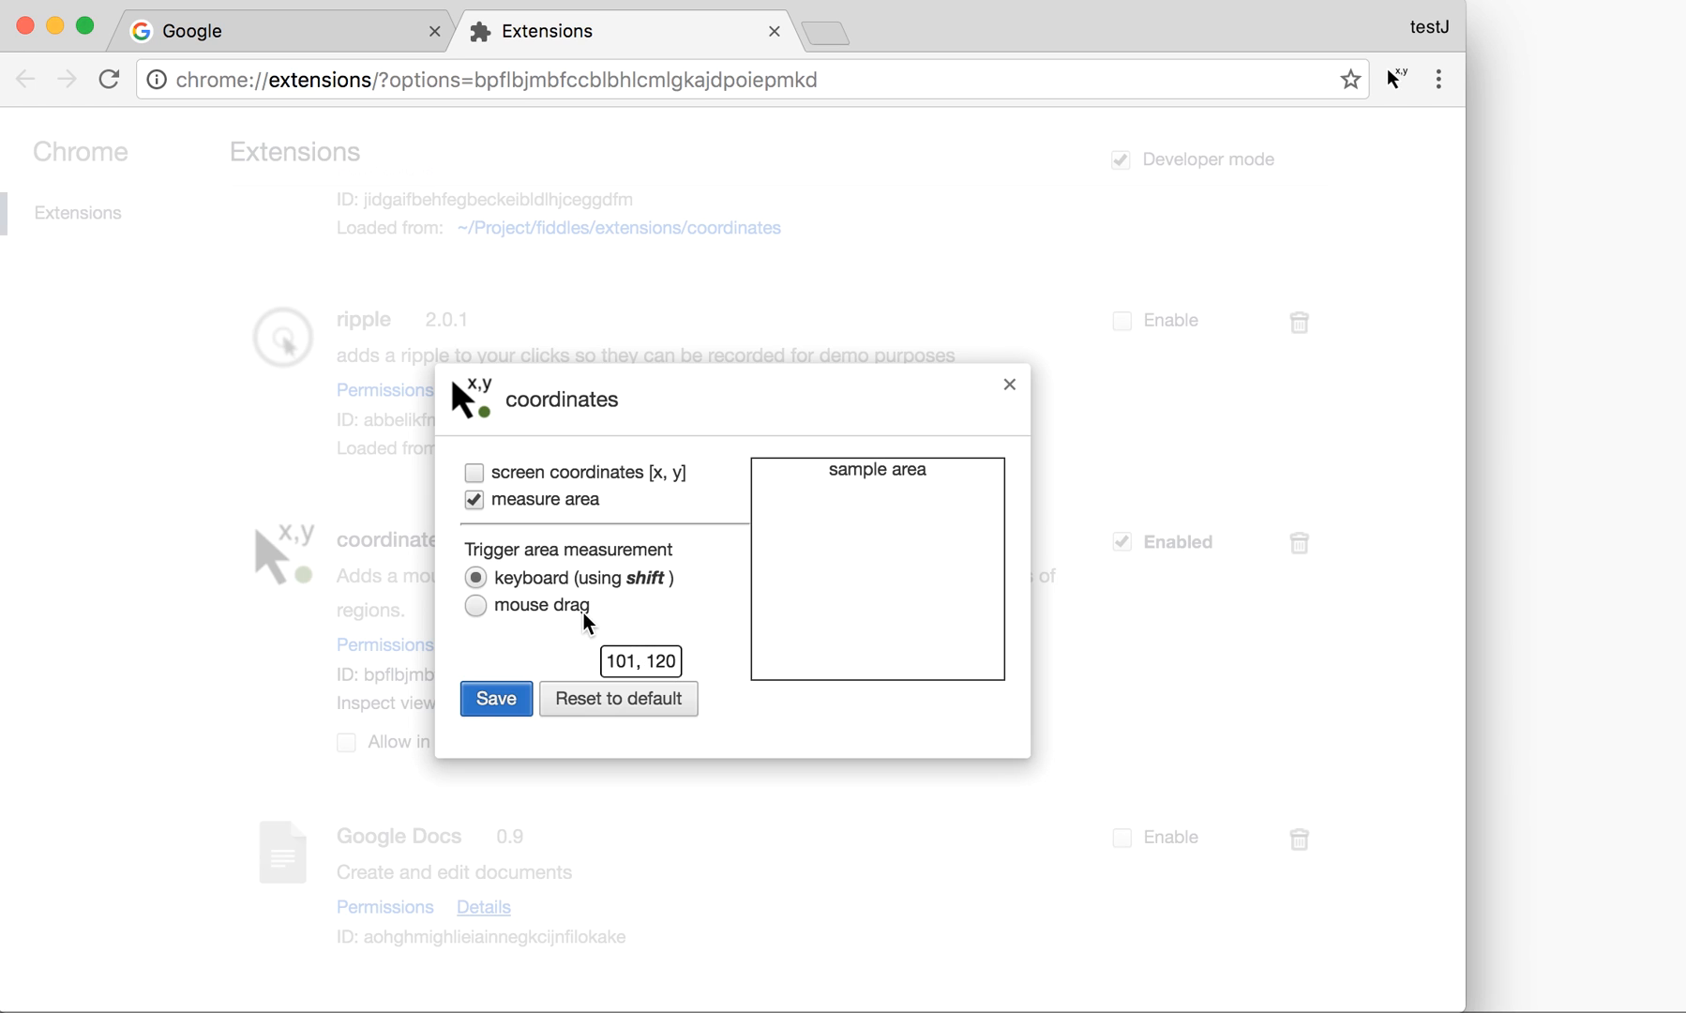
mouse_move(819, 480)
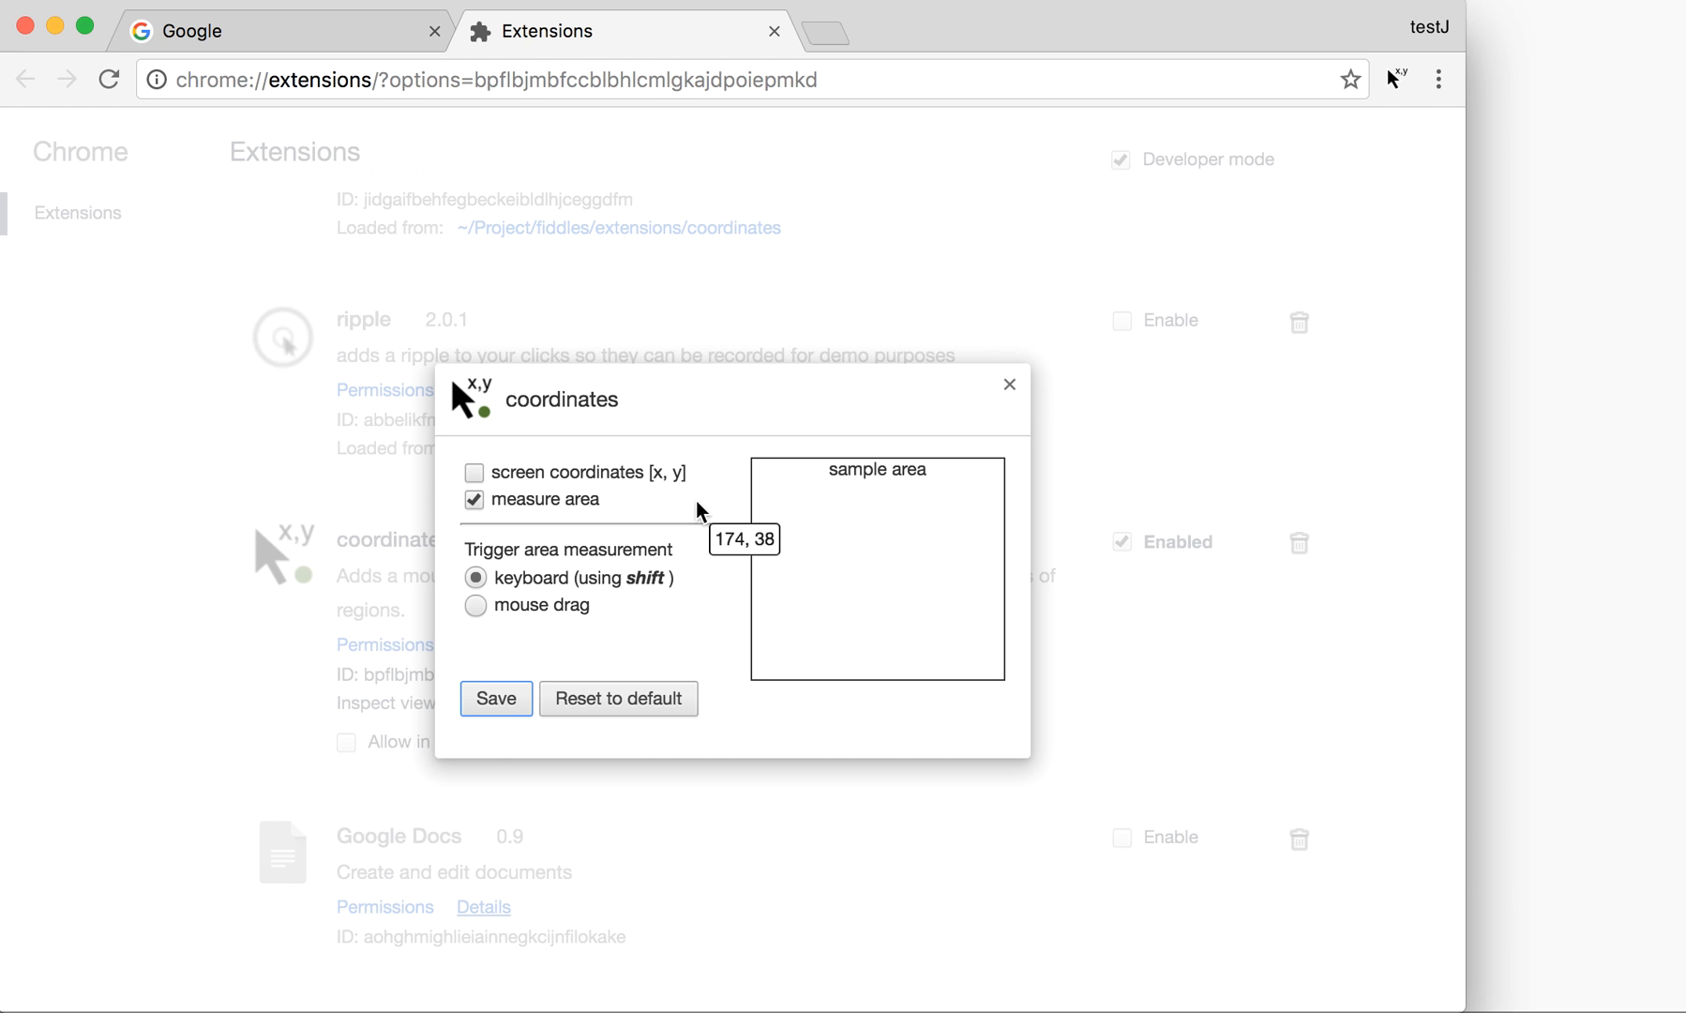
mouse_move(624, 581)
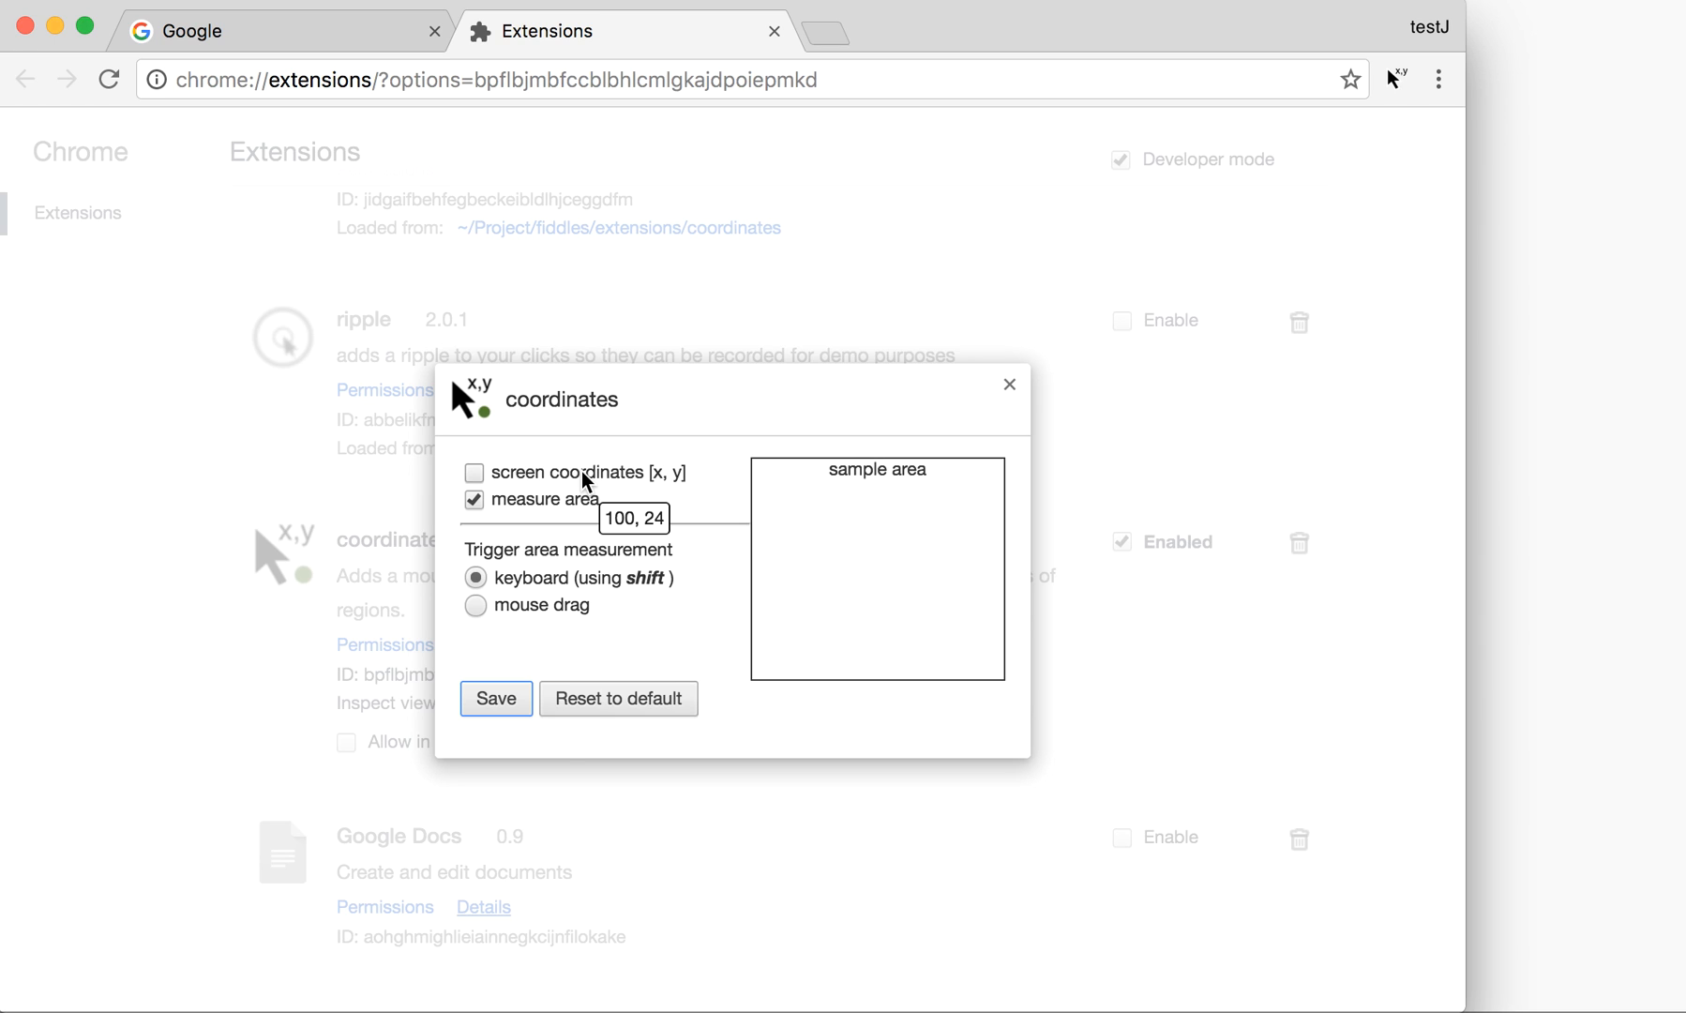
click(473, 473)
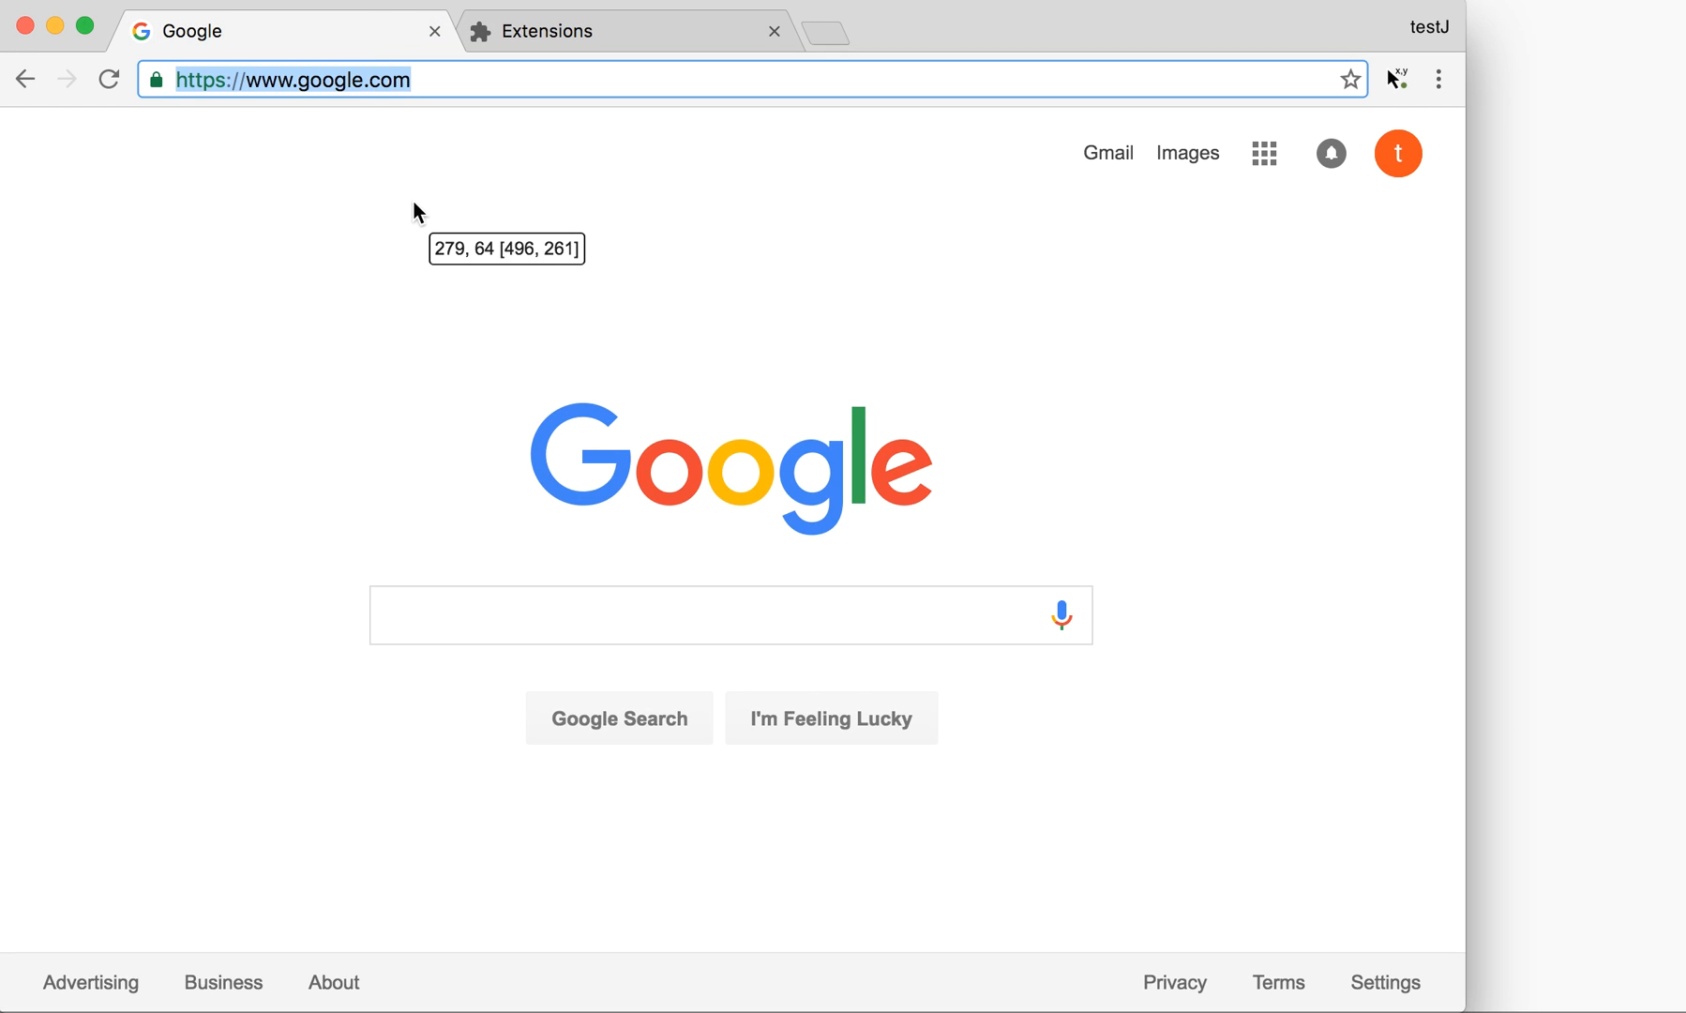
mouse_move(251, 344)
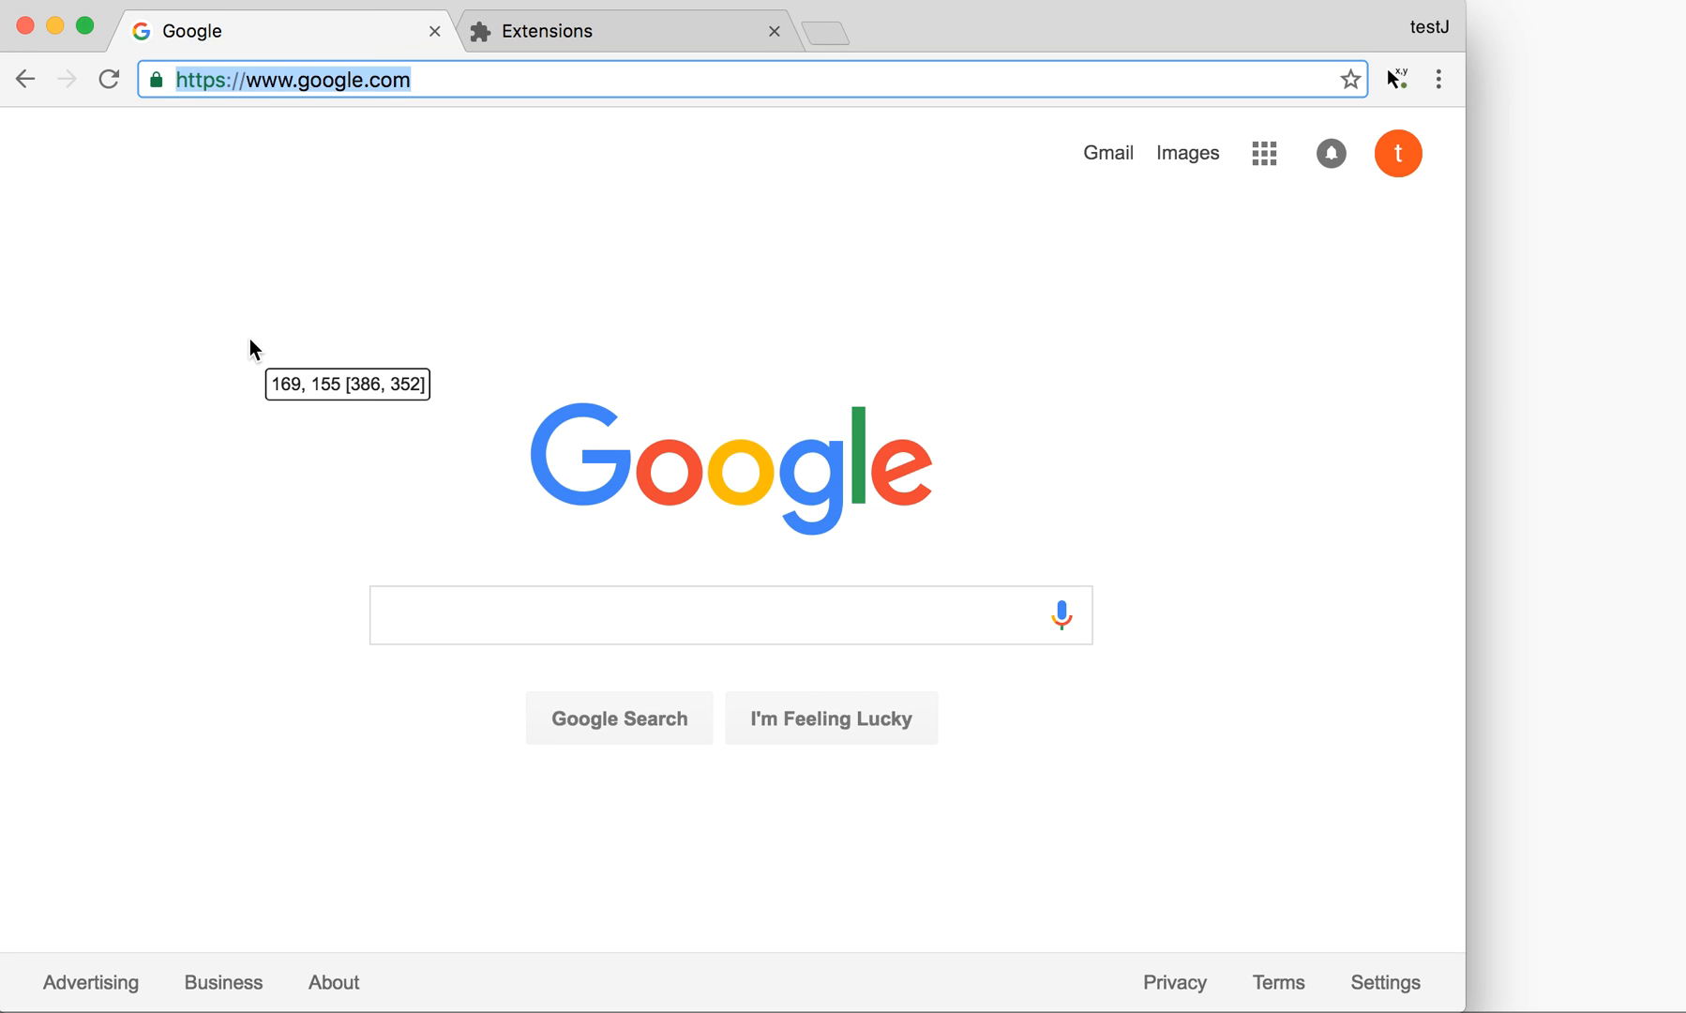
mouse_move(194, 341)
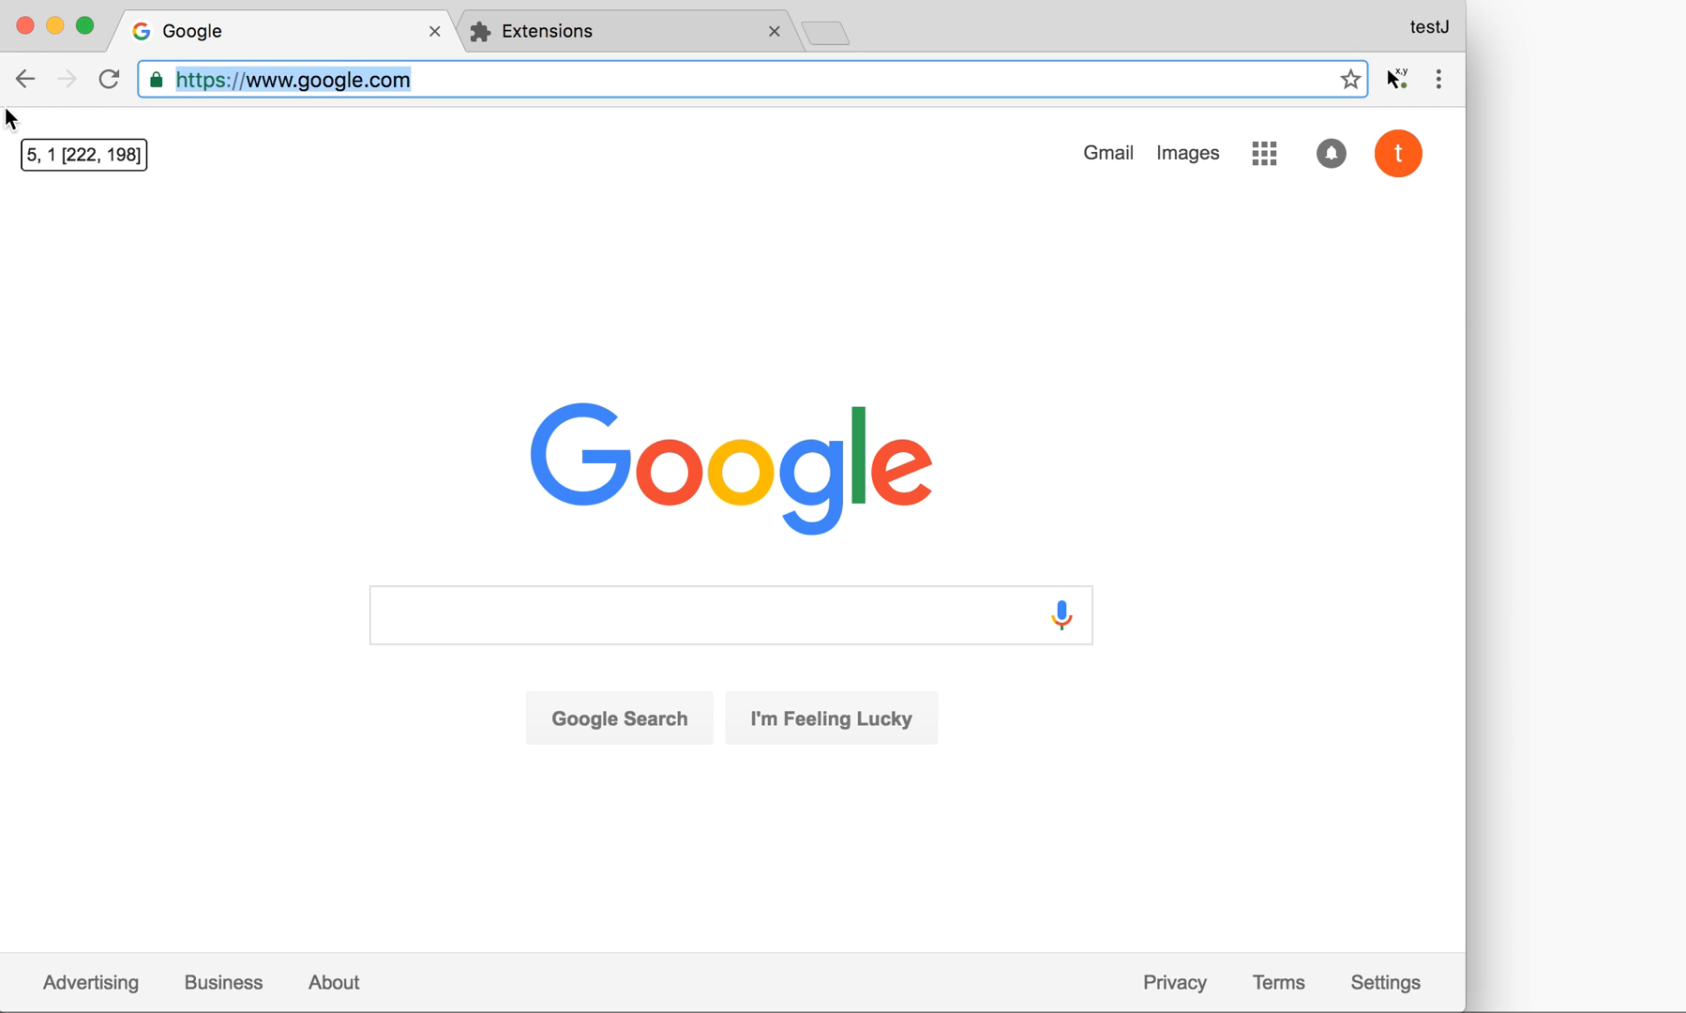
mouse_move(627, 170)
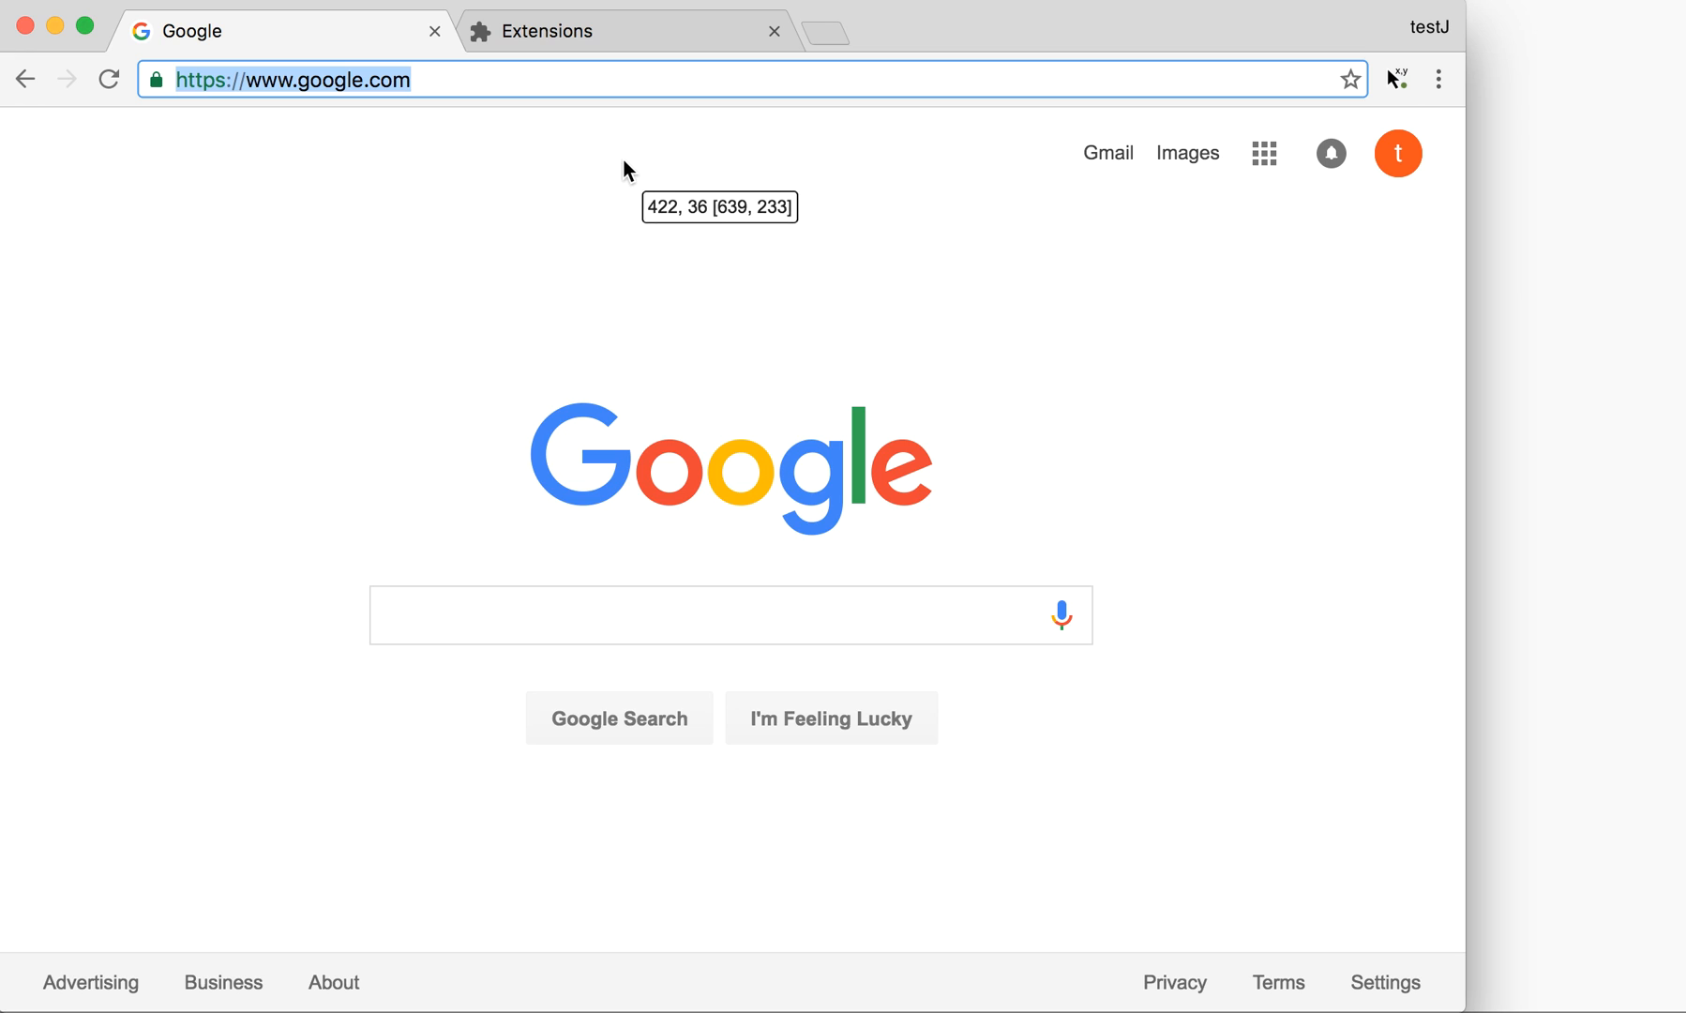
mouse_move(1421, 208)
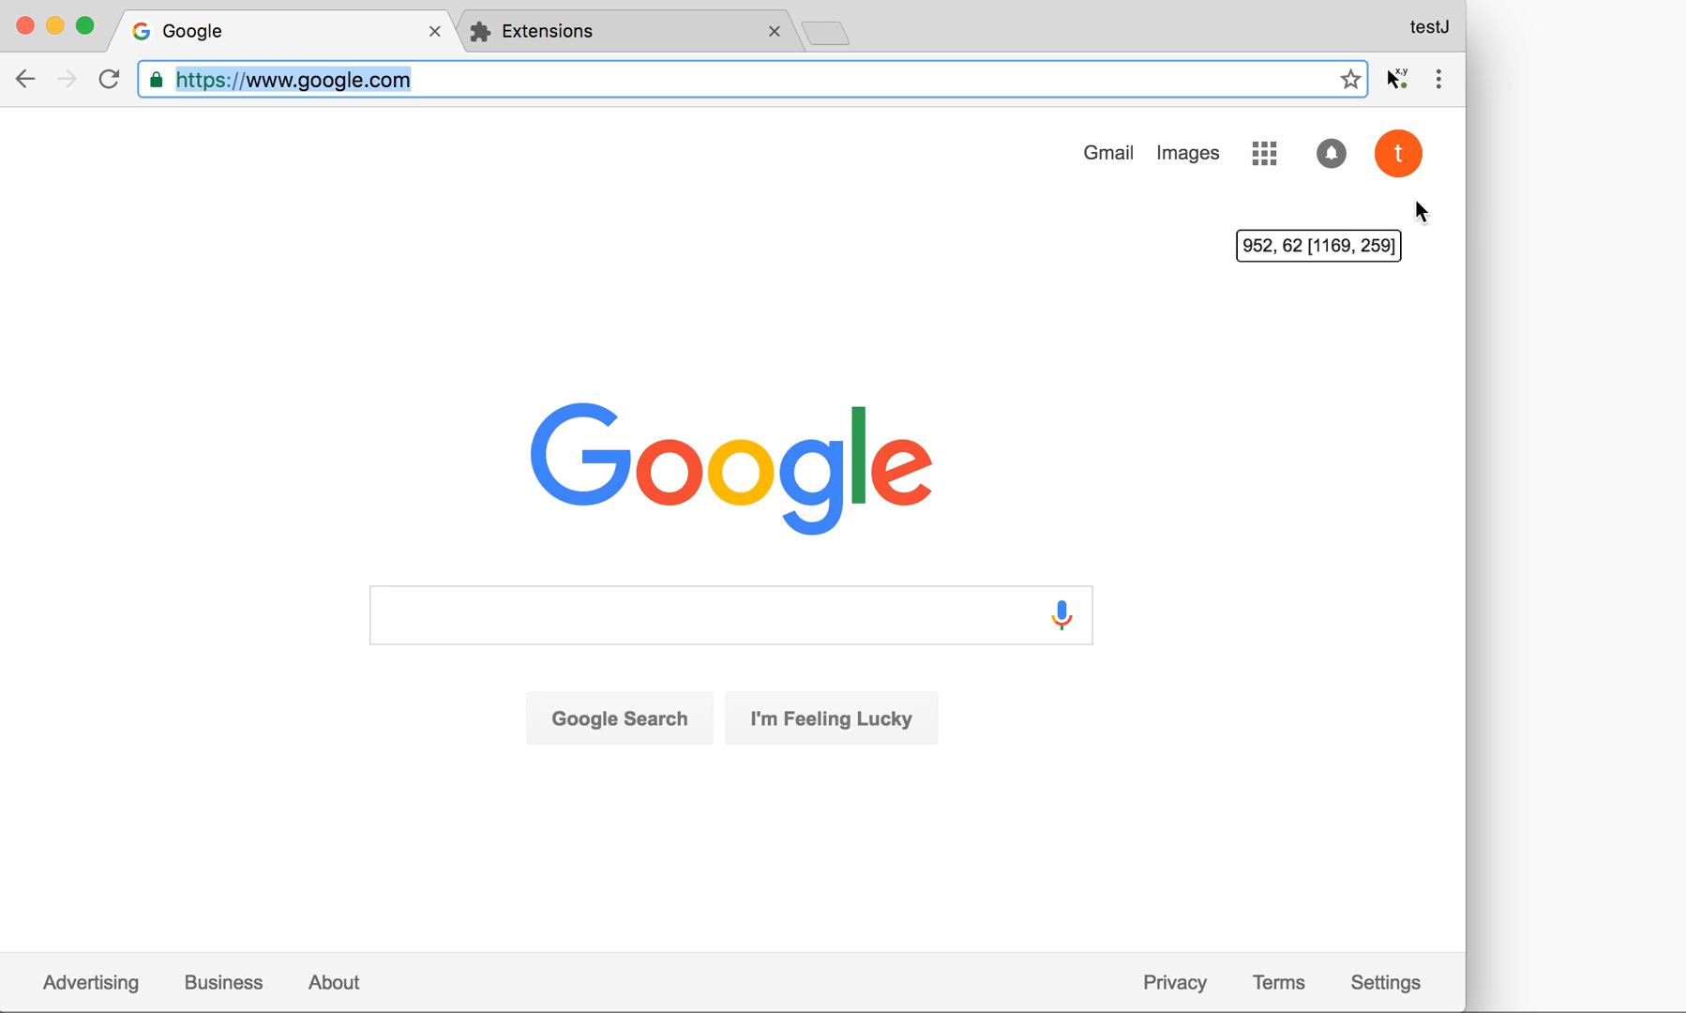
Show the Google apps grid from the nine-dot launcher on google.com.
click(1263, 152)
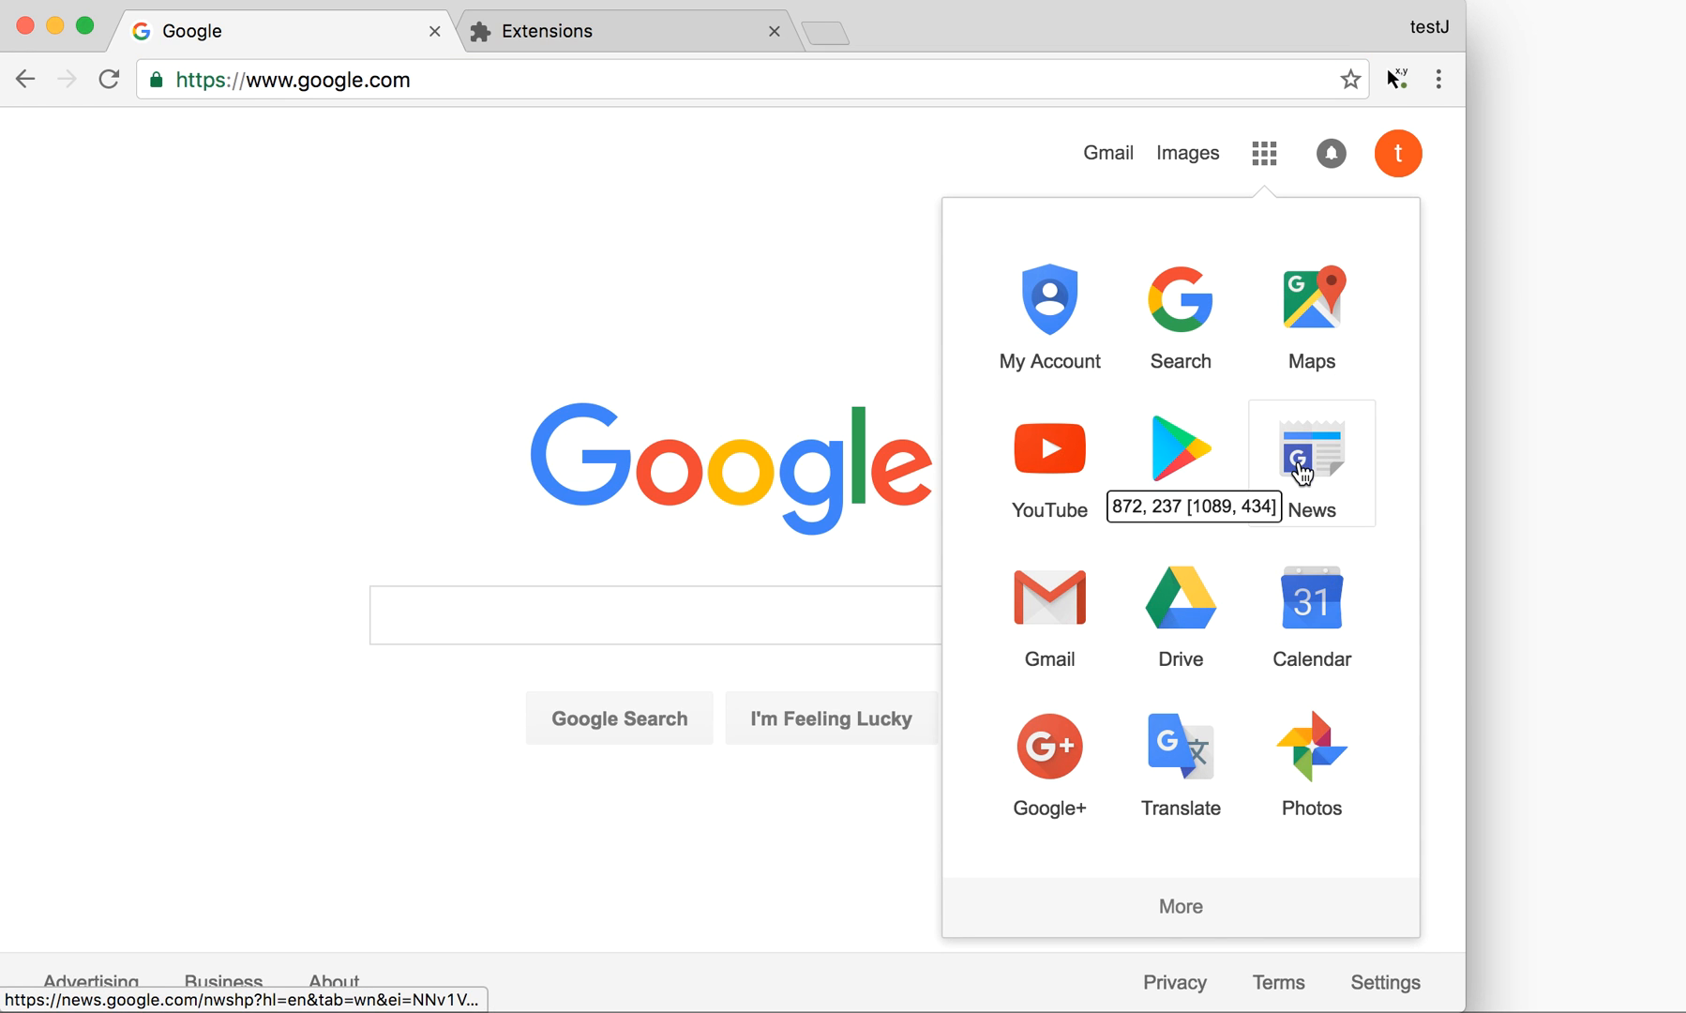
Go to Google News Top Stories and scroll down to the Theranos article.
click(1311, 448)
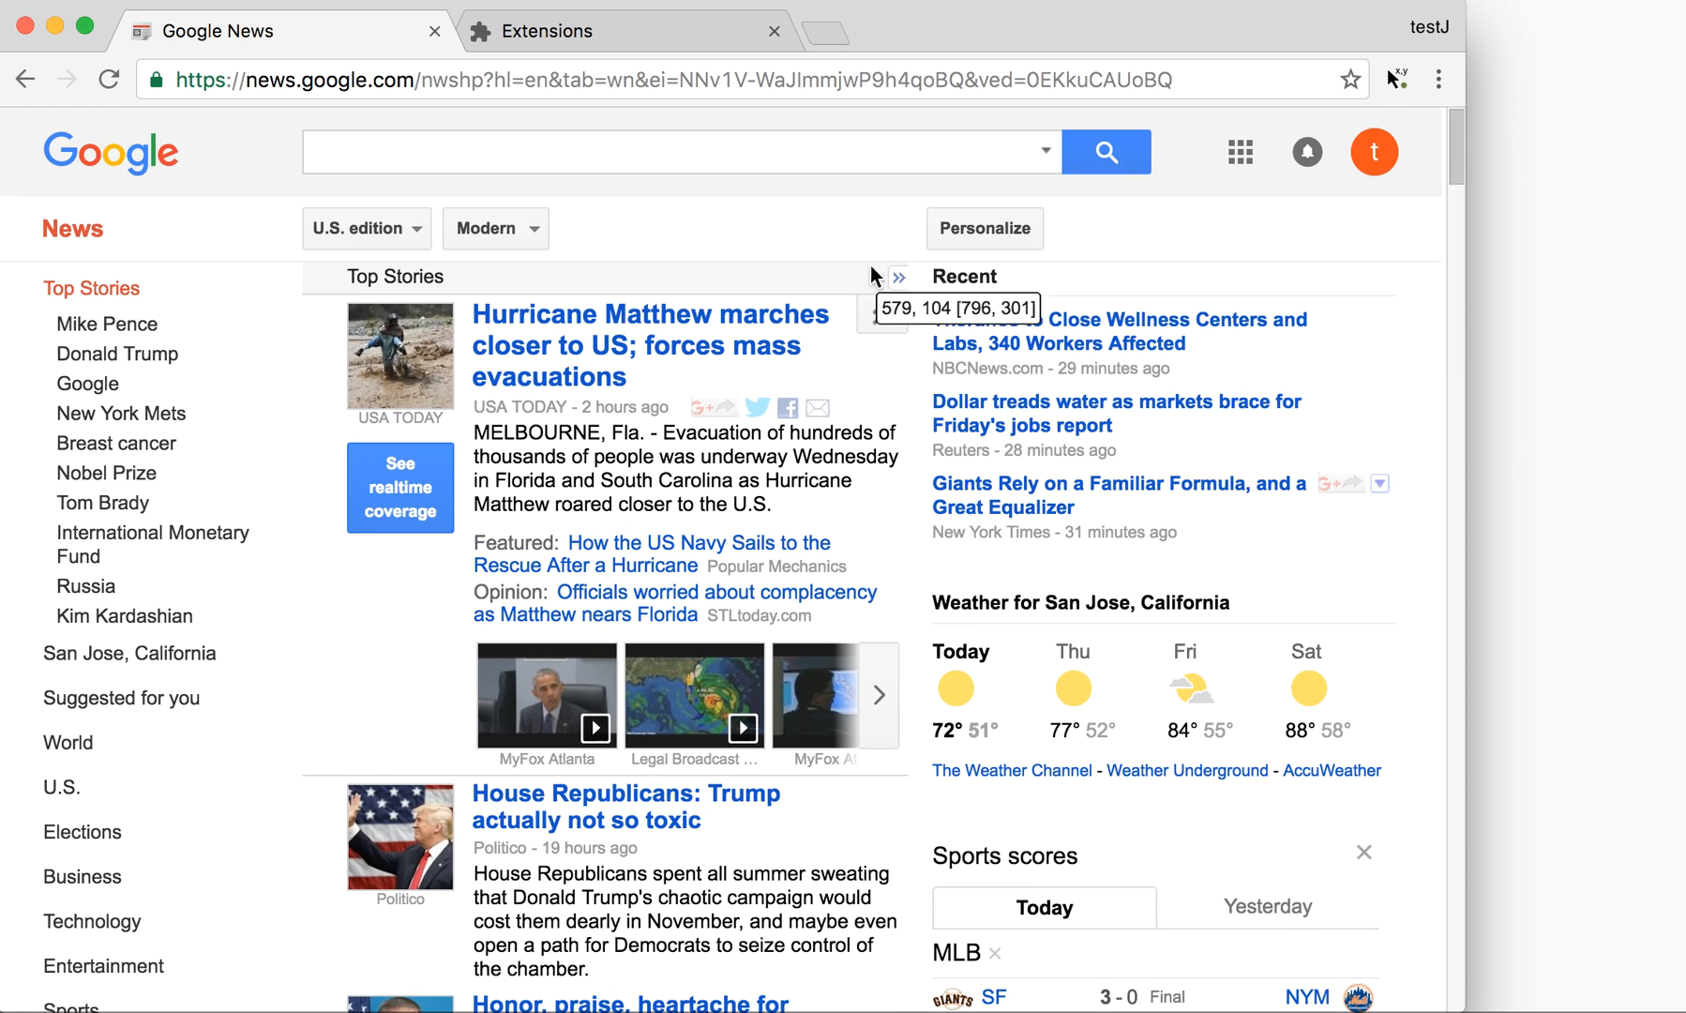
scroll(down, 3)
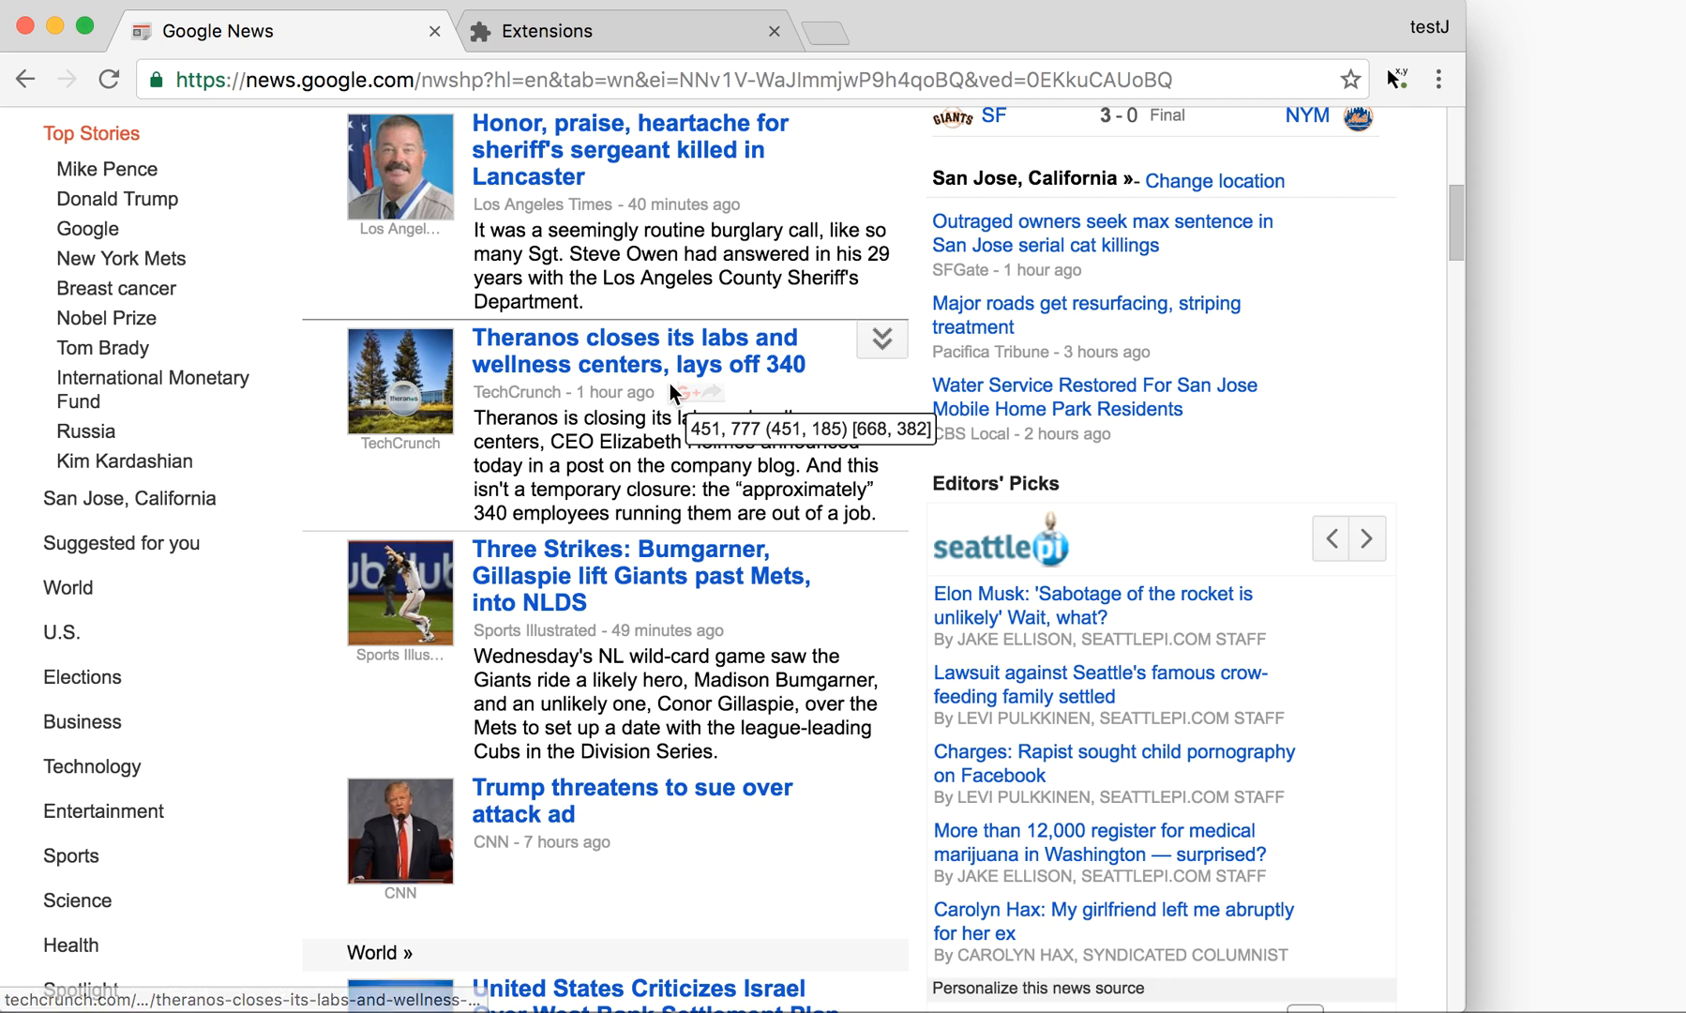
mouse_move(609, 316)
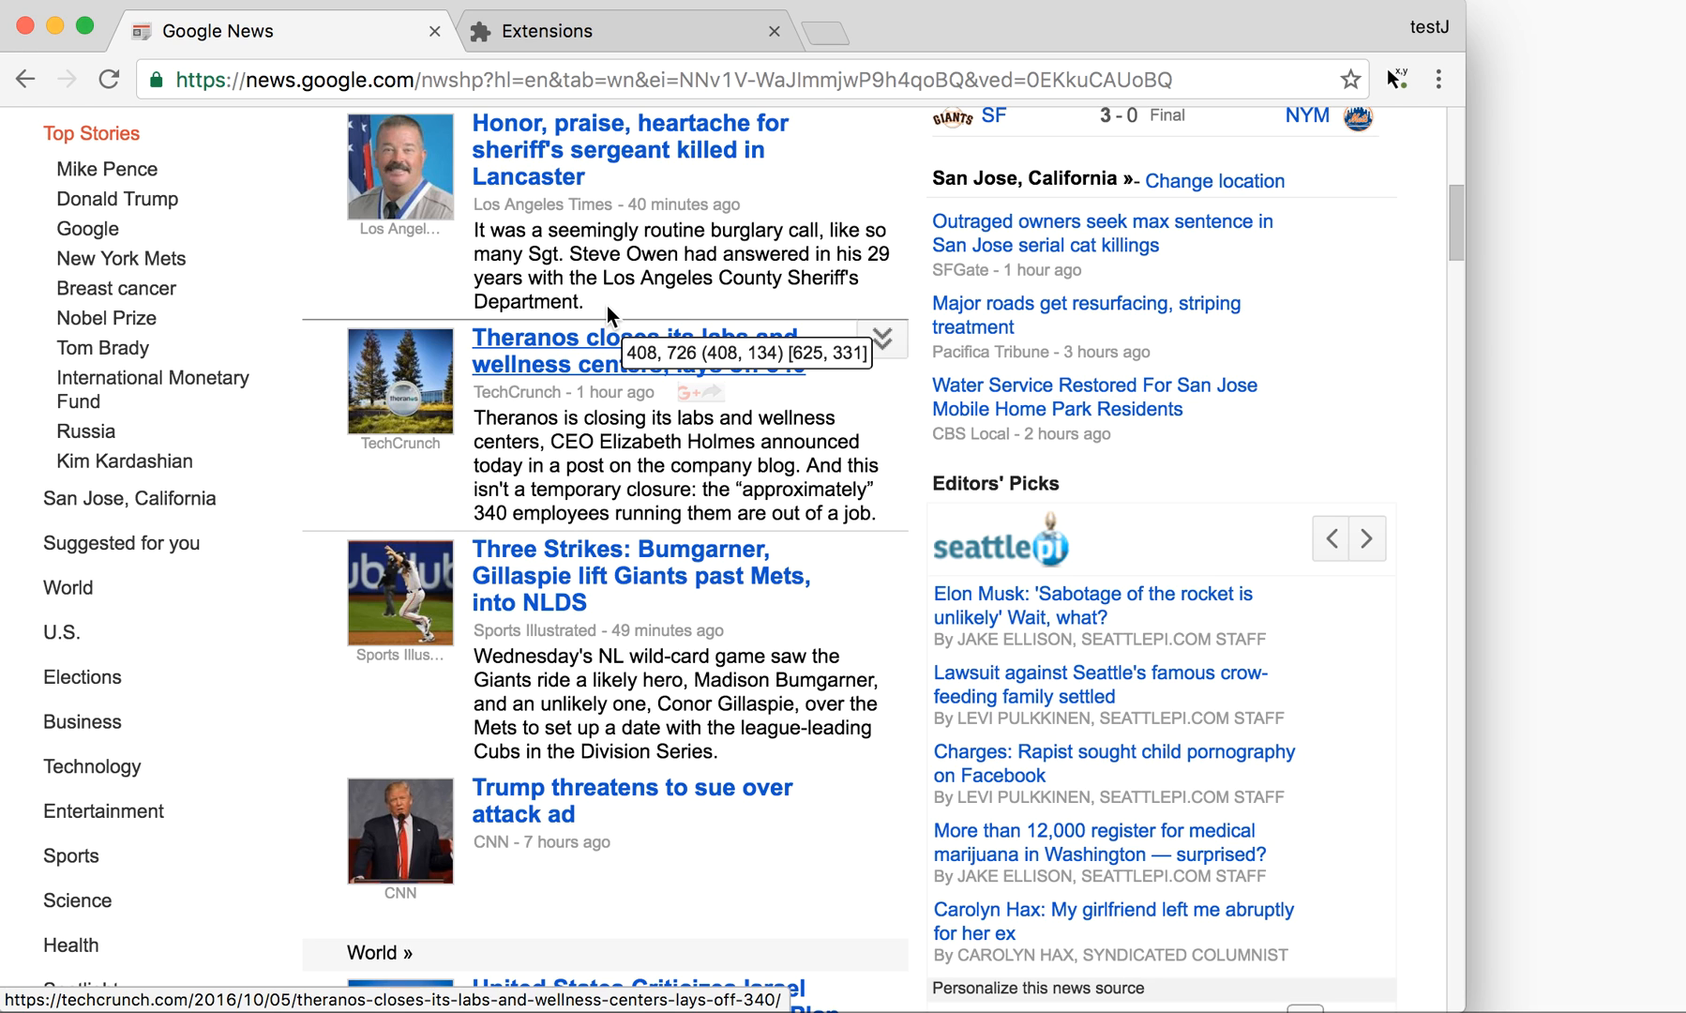
mouse_move(546, 321)
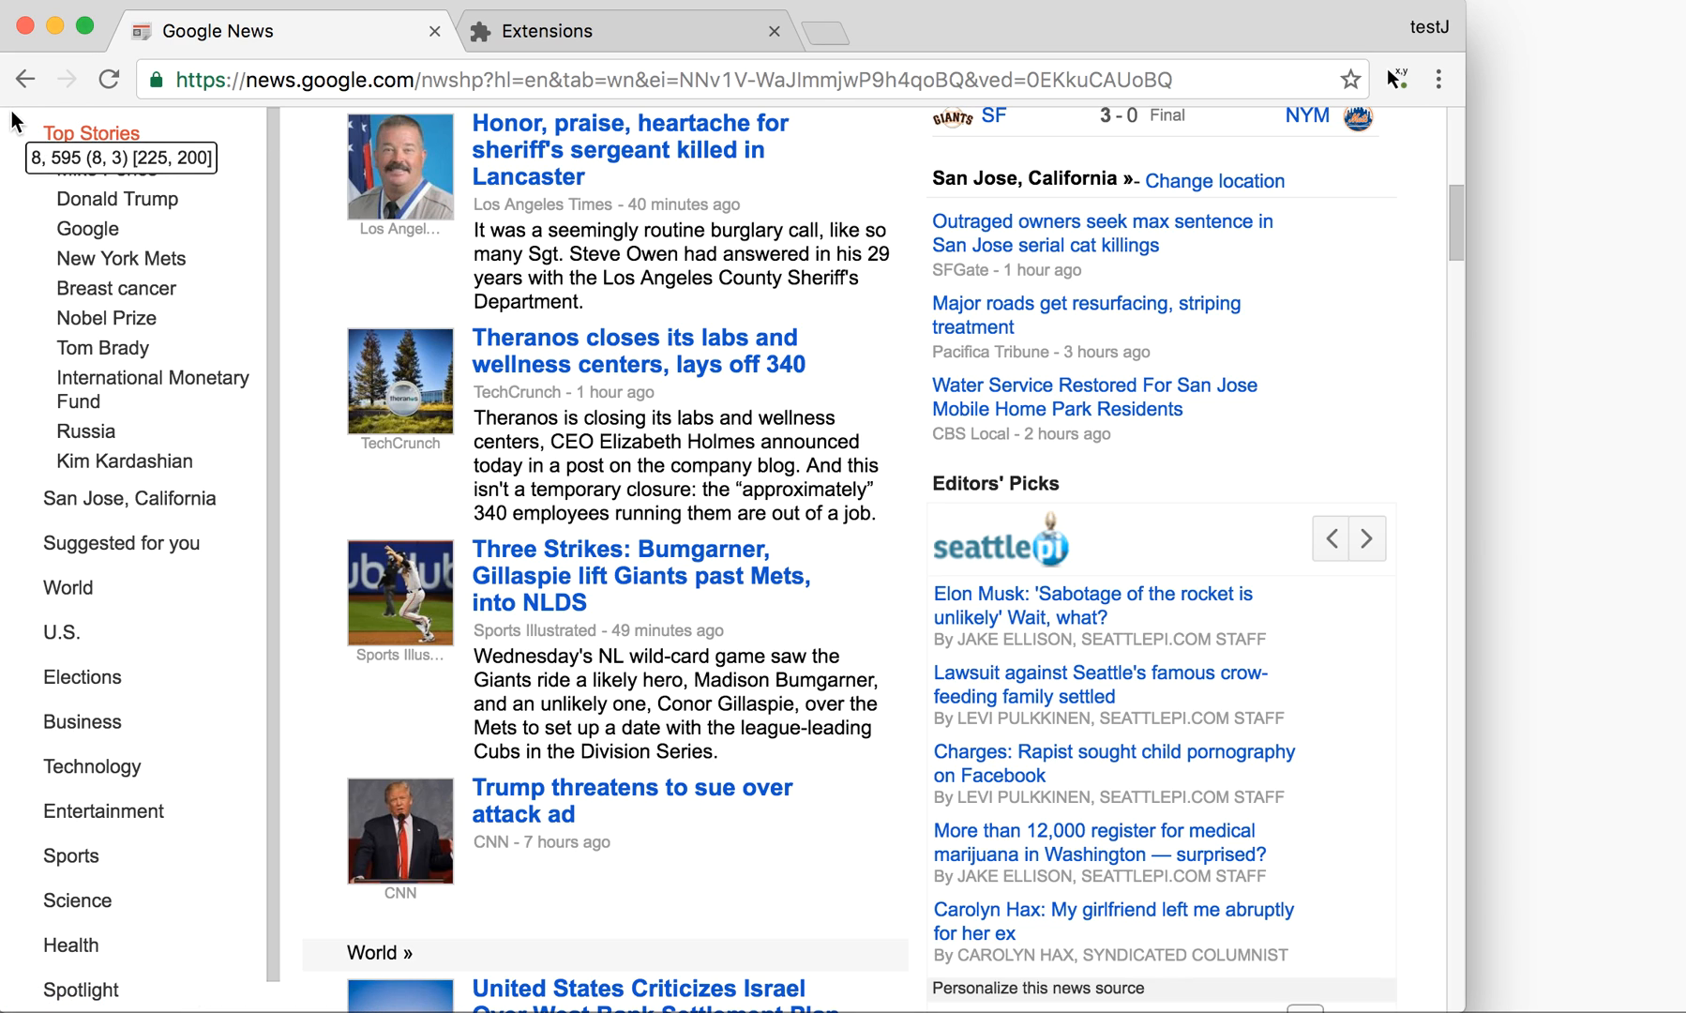
mouse_move(14, 119)
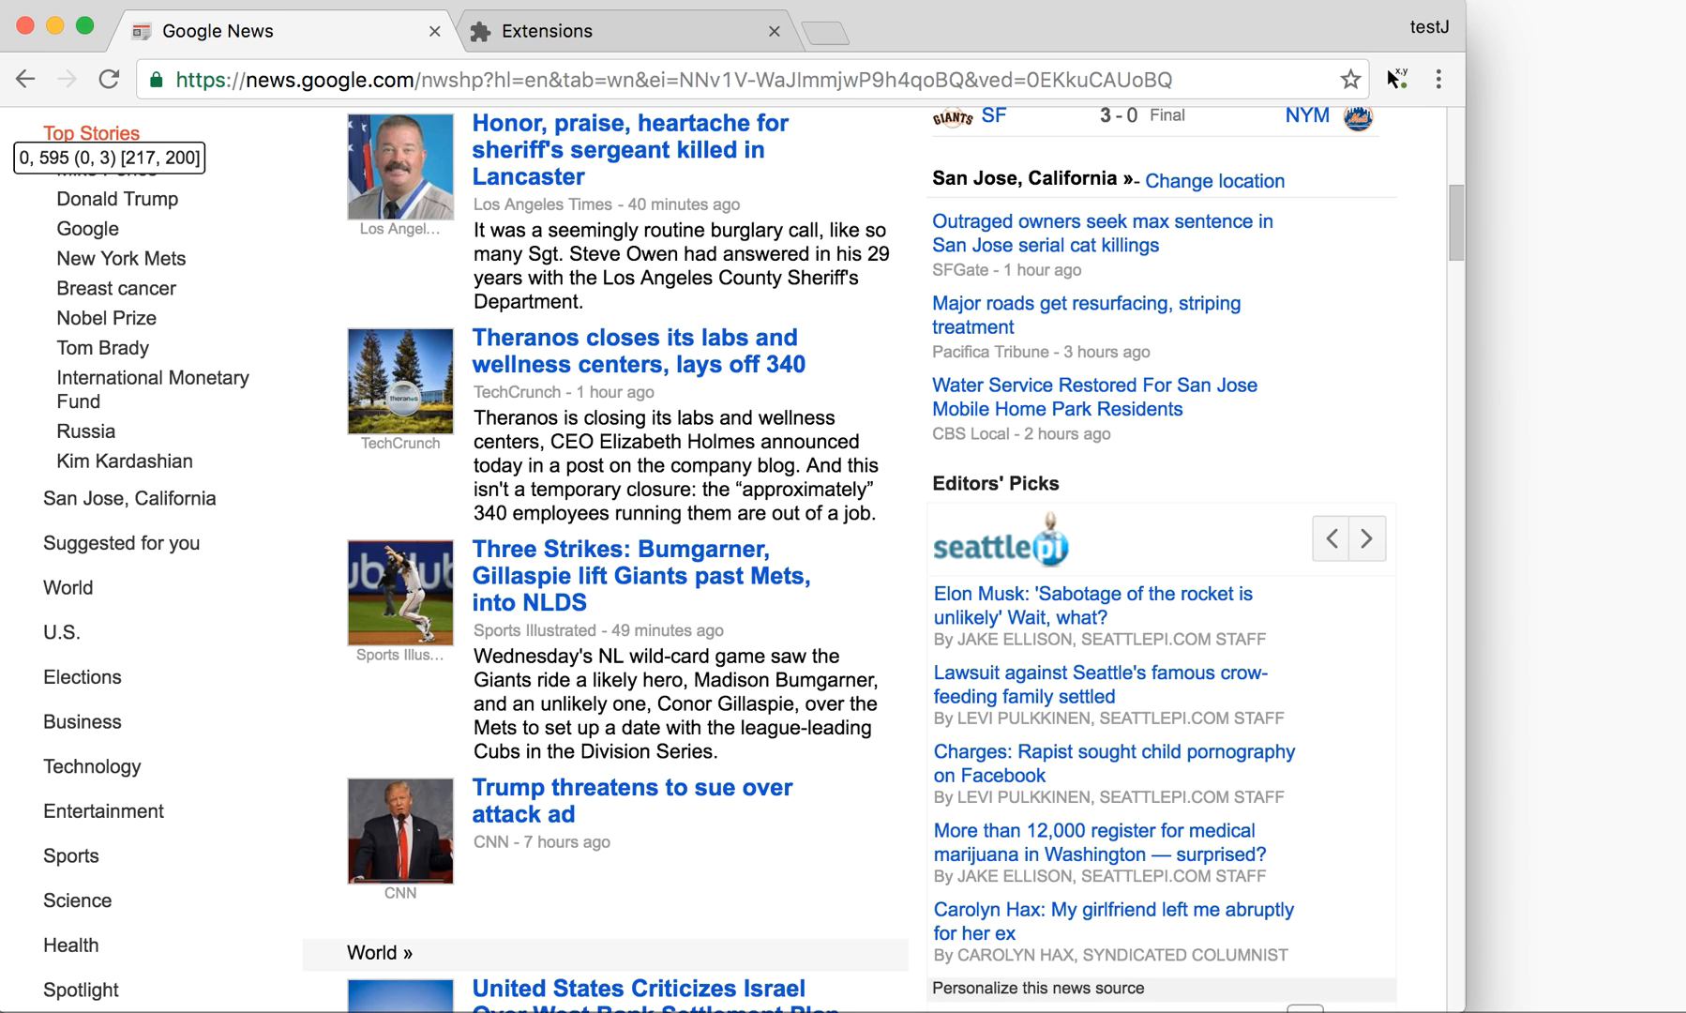
mouse_move(1598, 106)
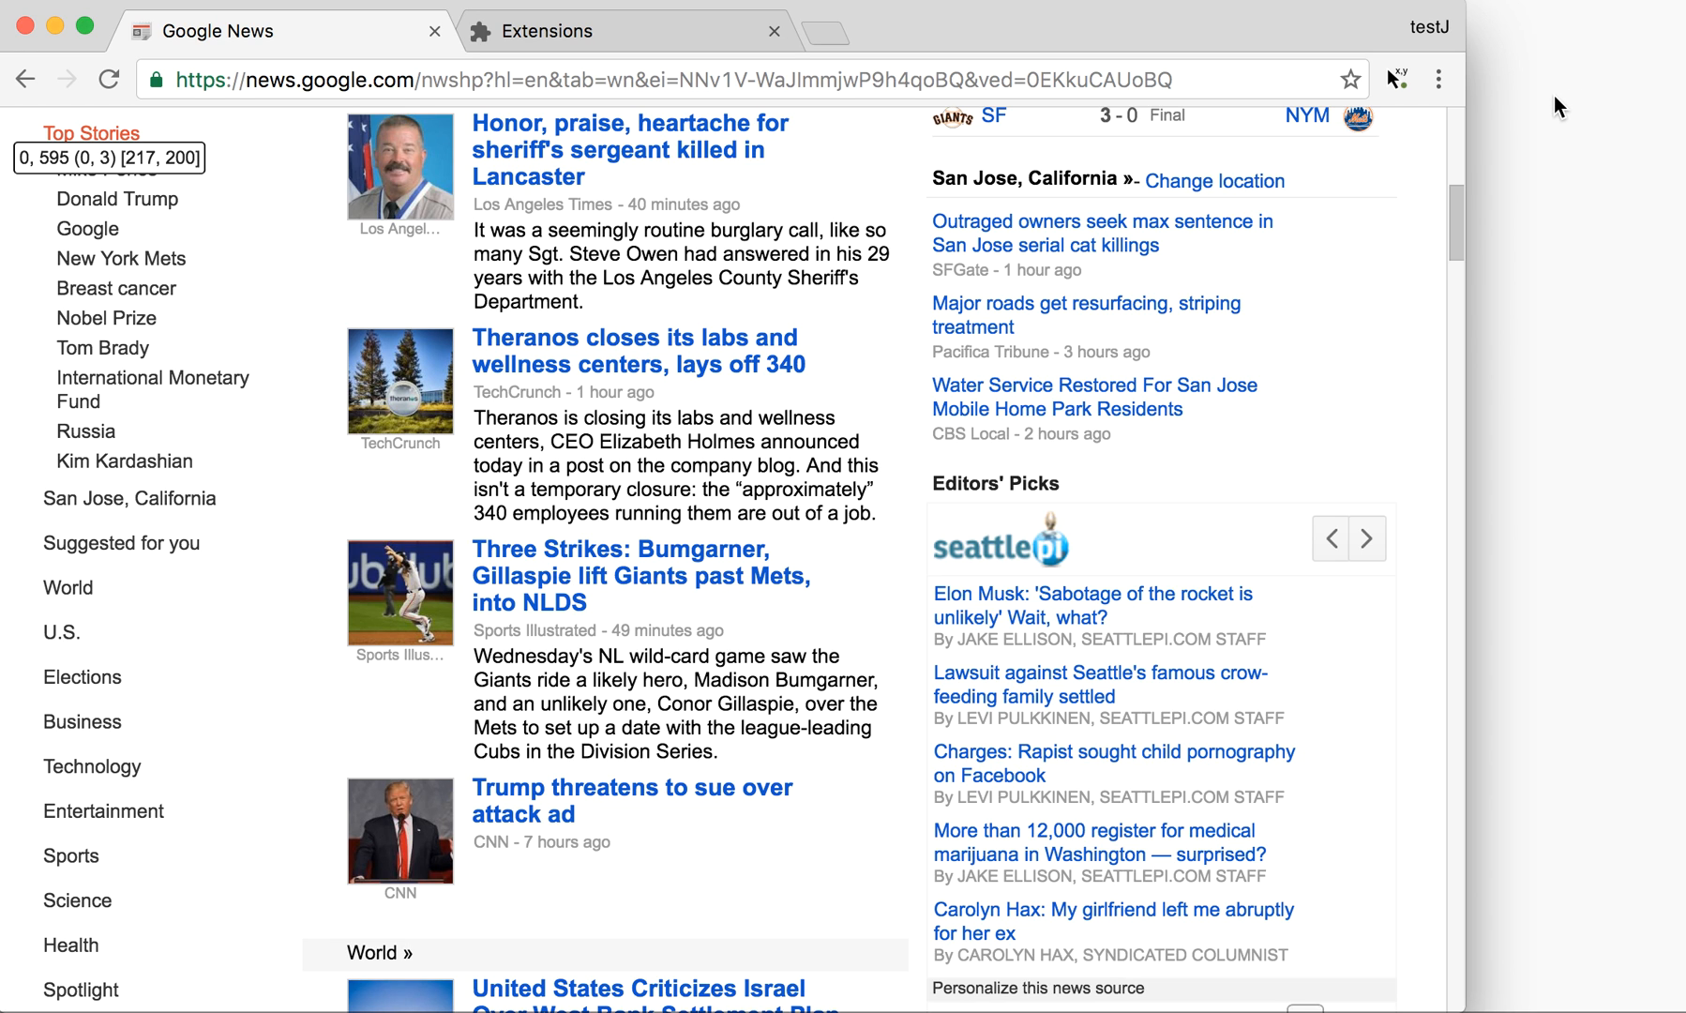
mouse_move(394, 355)
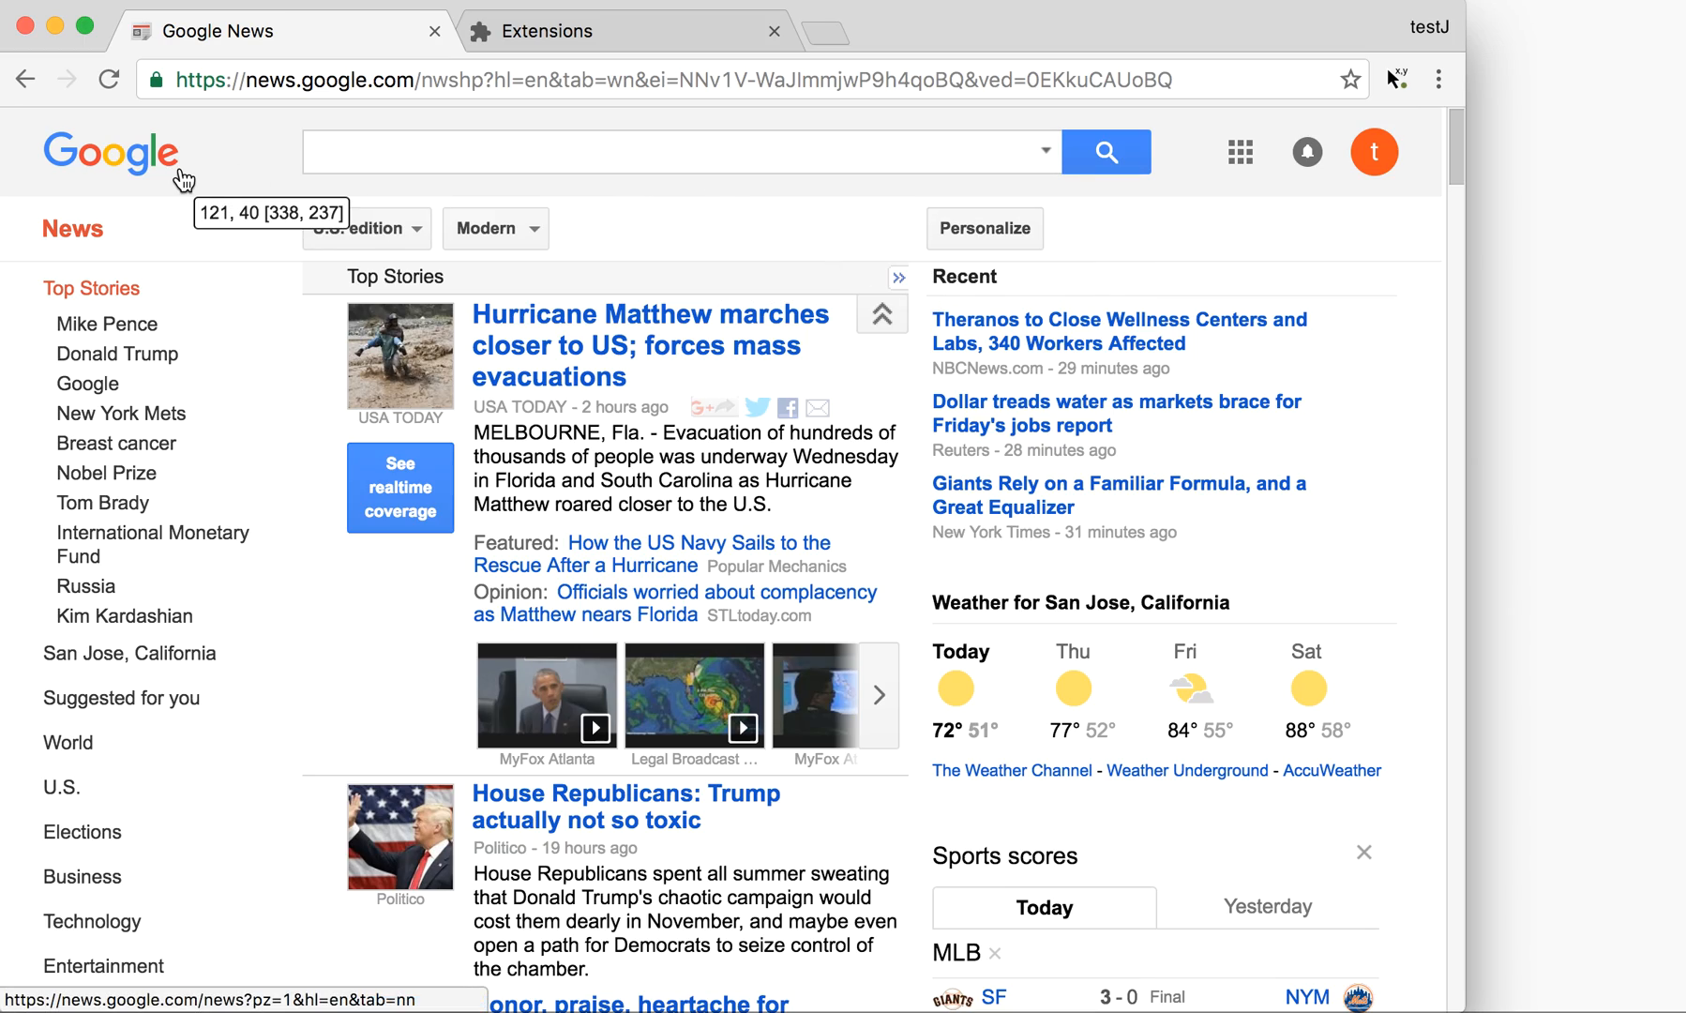
scroll(down, 3)
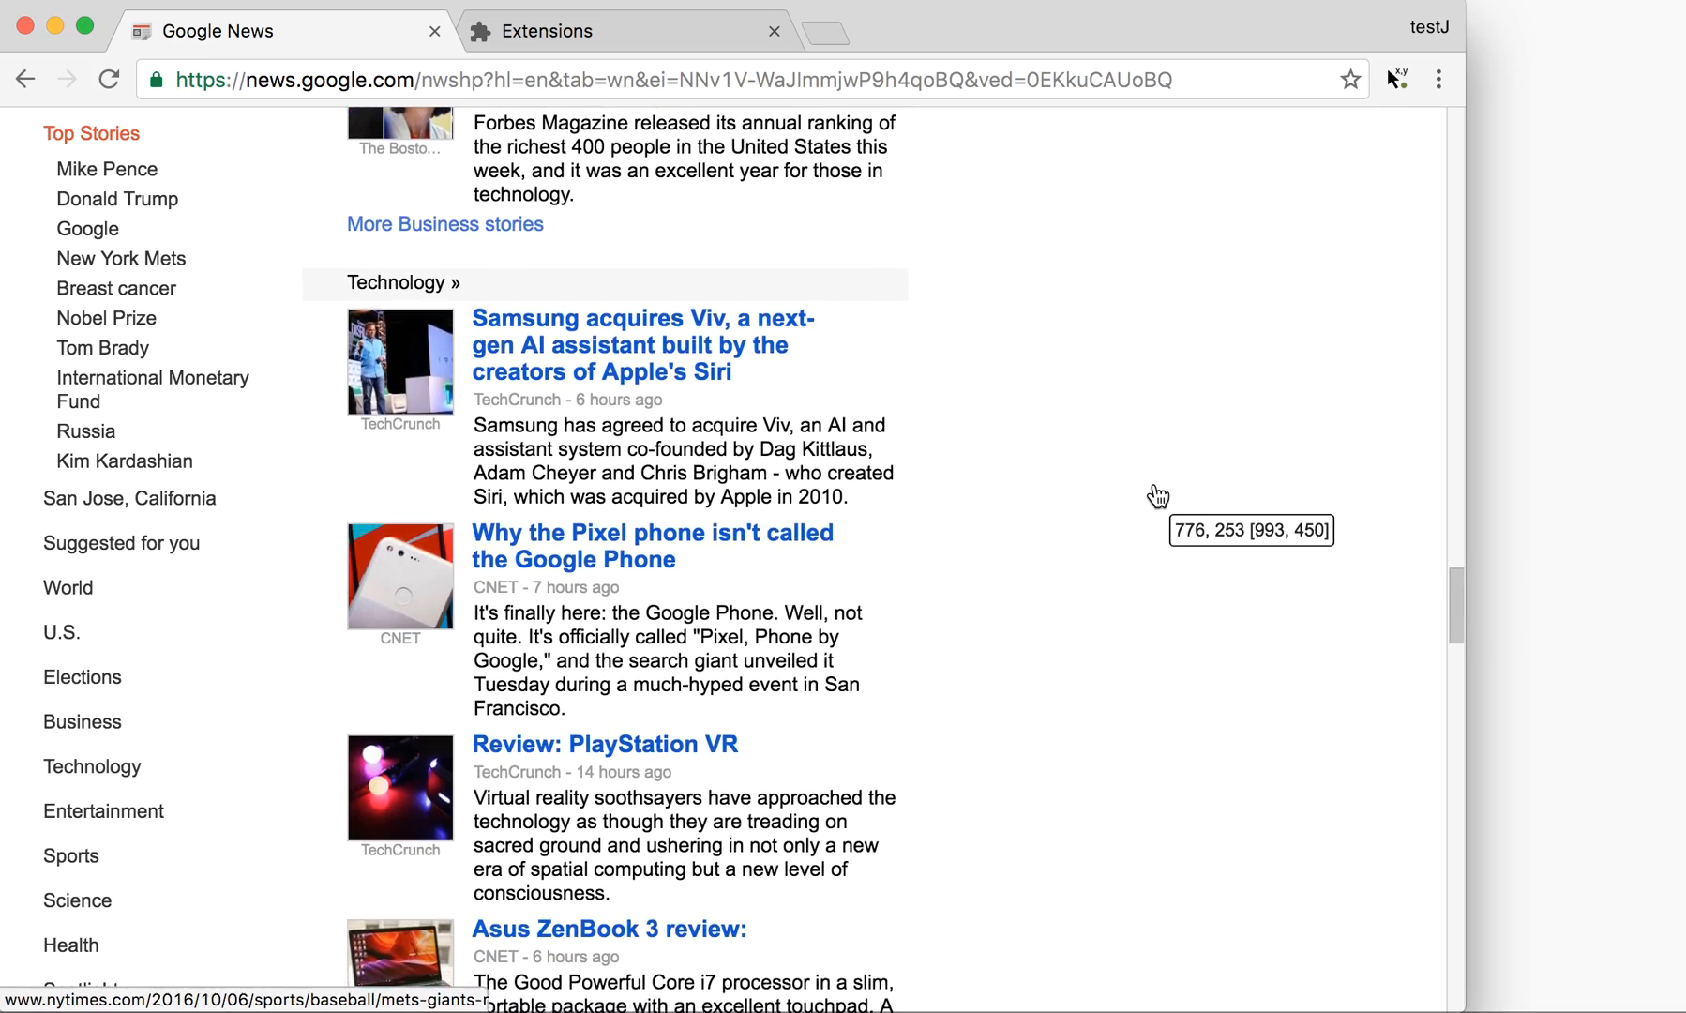
scroll(up, 3)
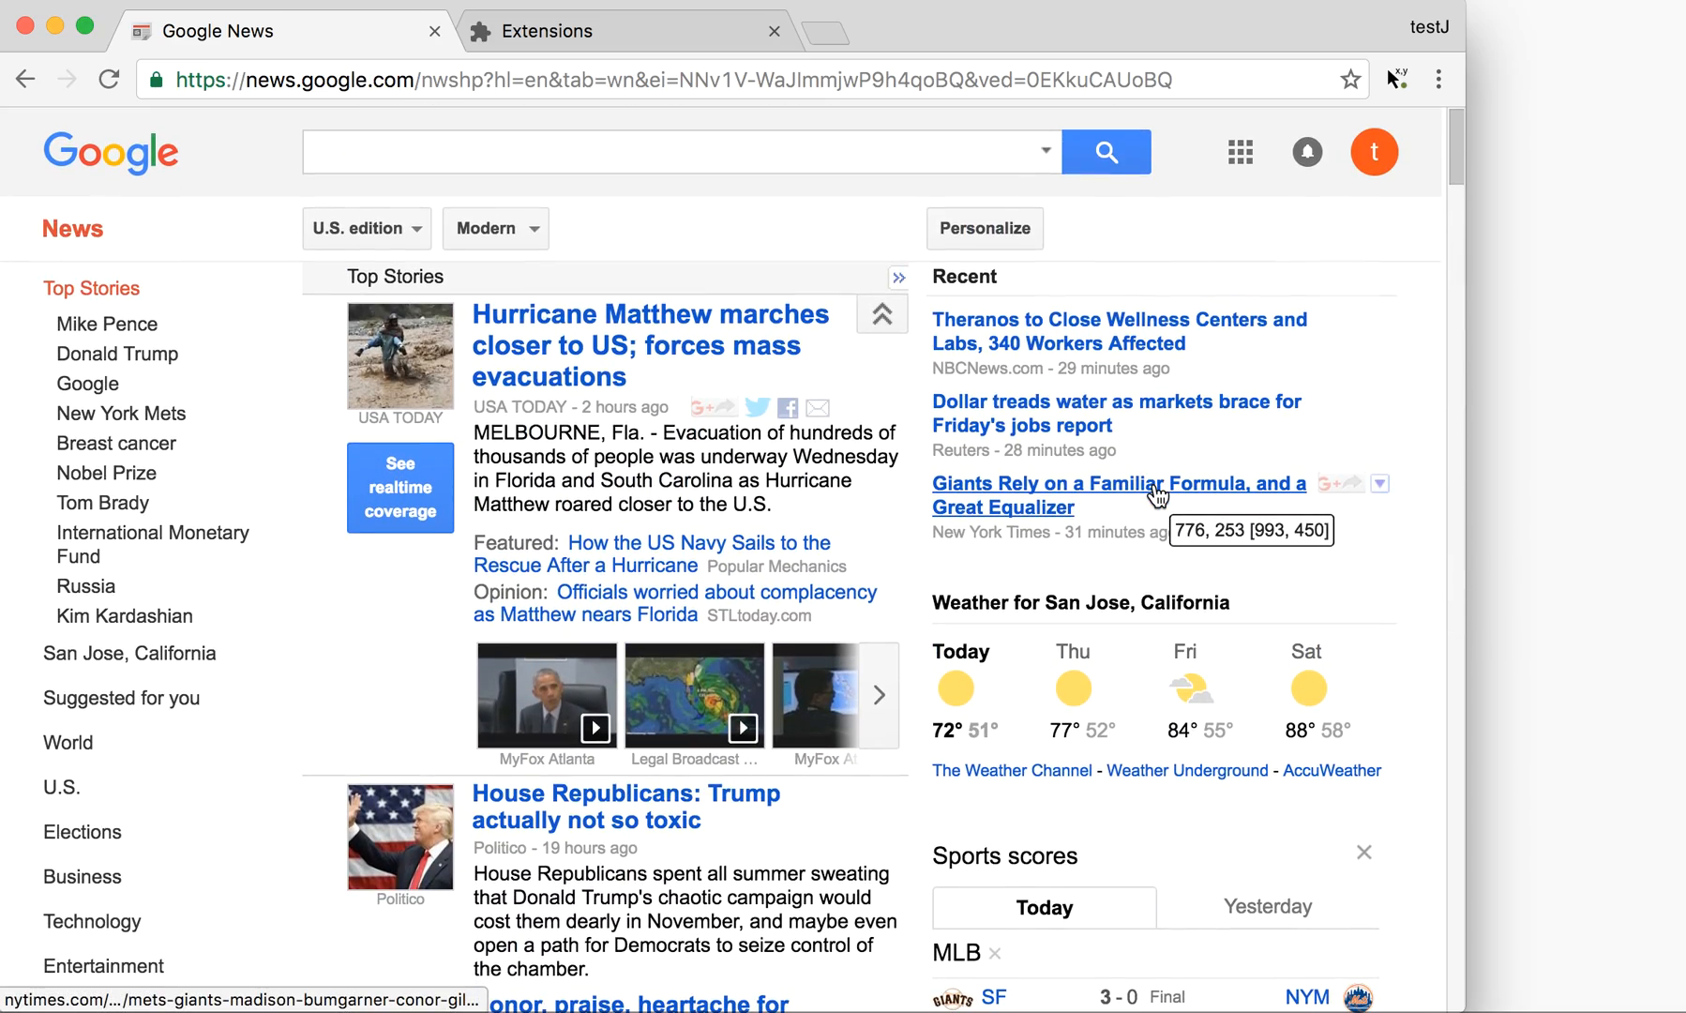
scroll(down, 3)
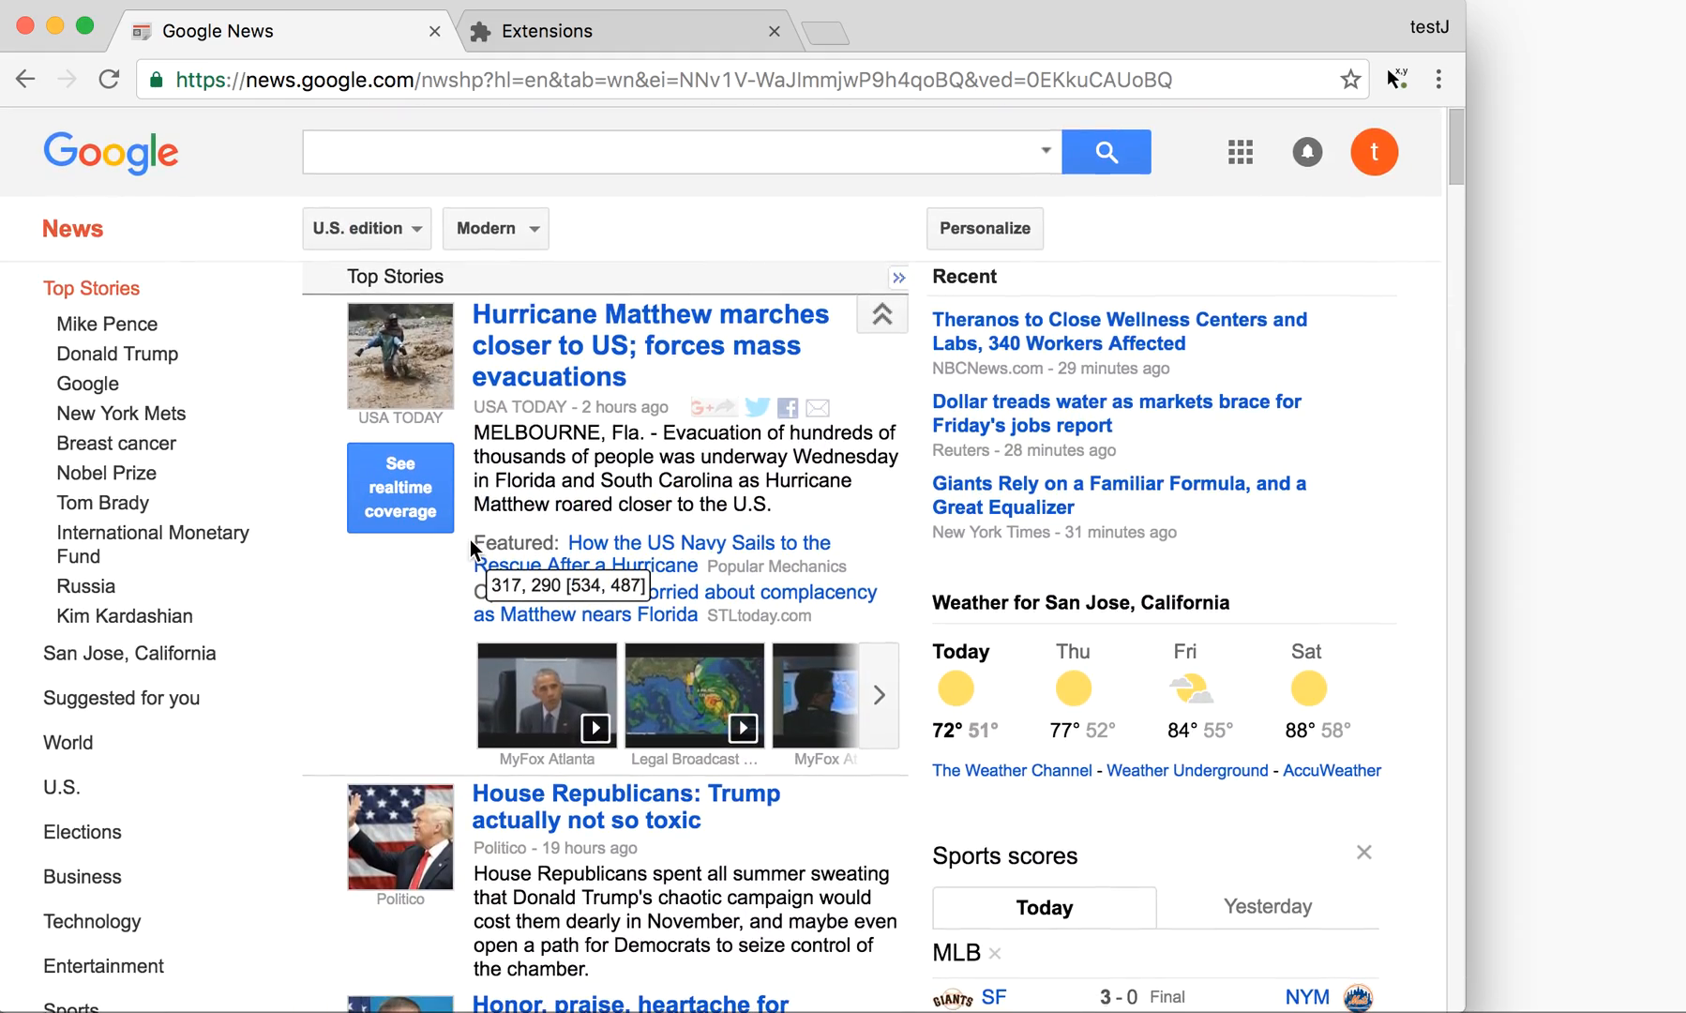
scroll(down, 3)
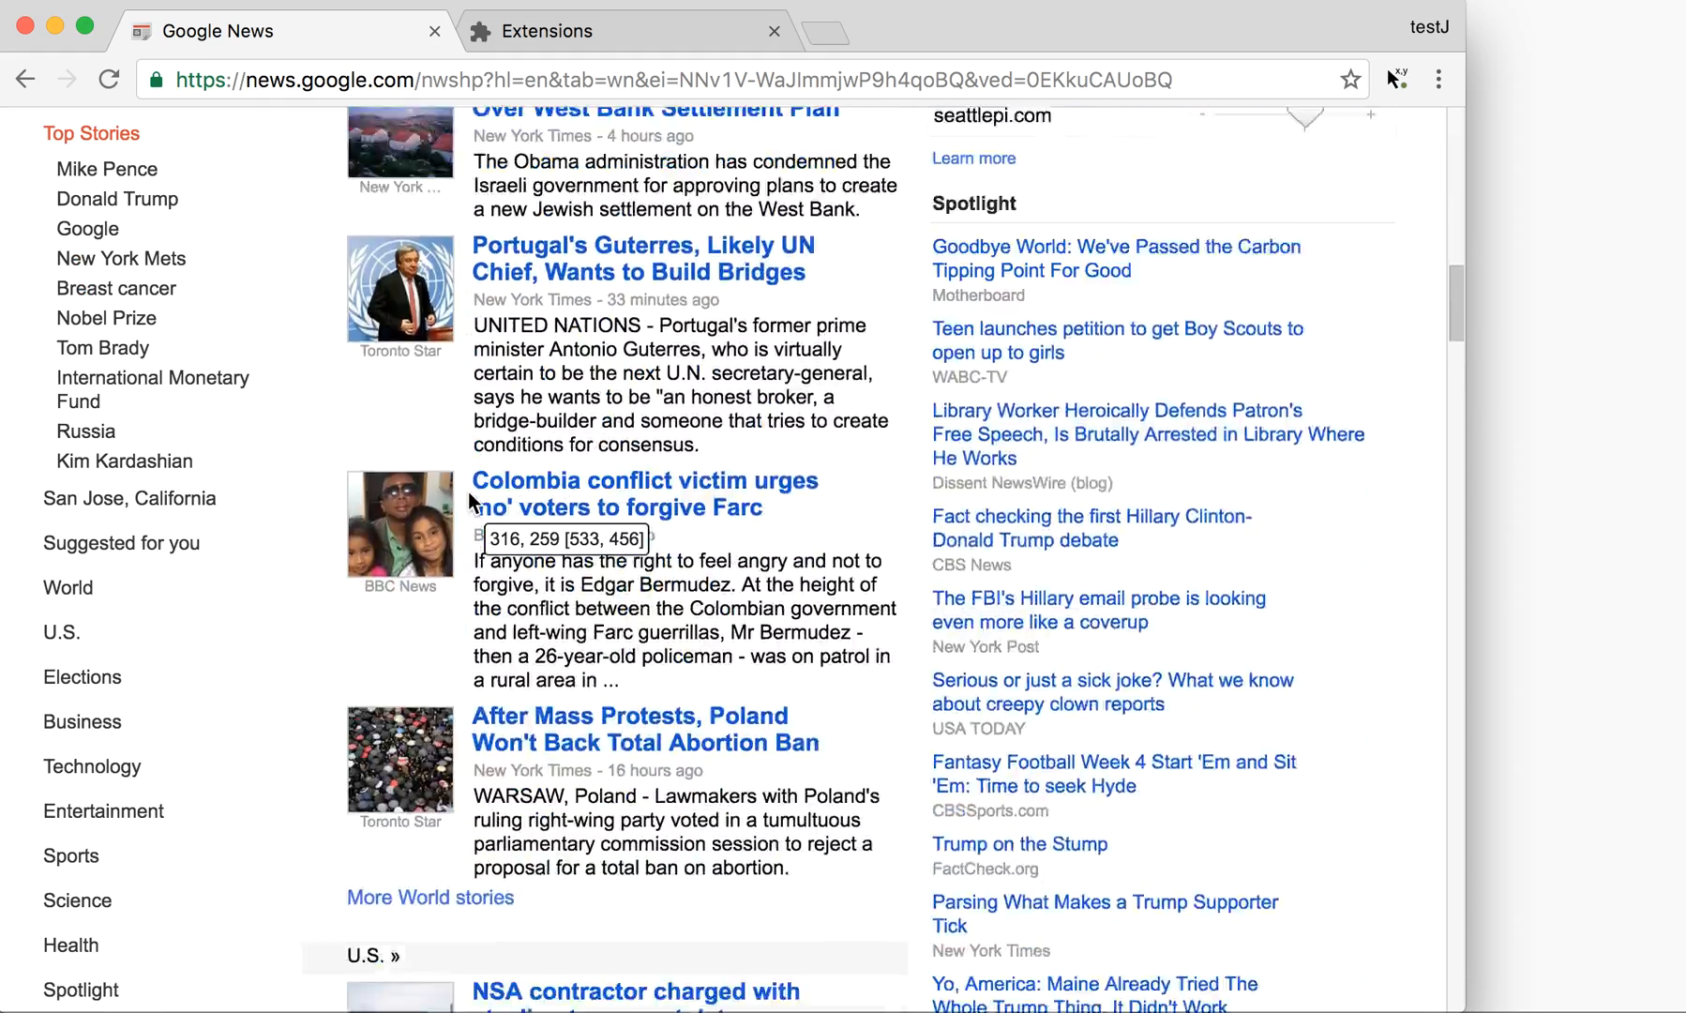